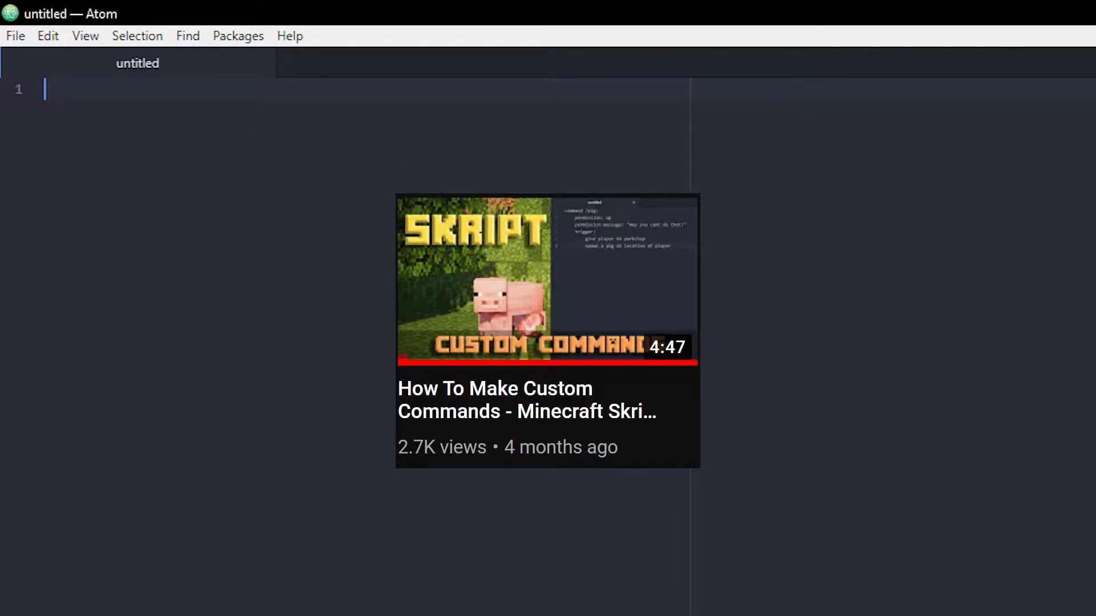
mouse_move(1085, 143)
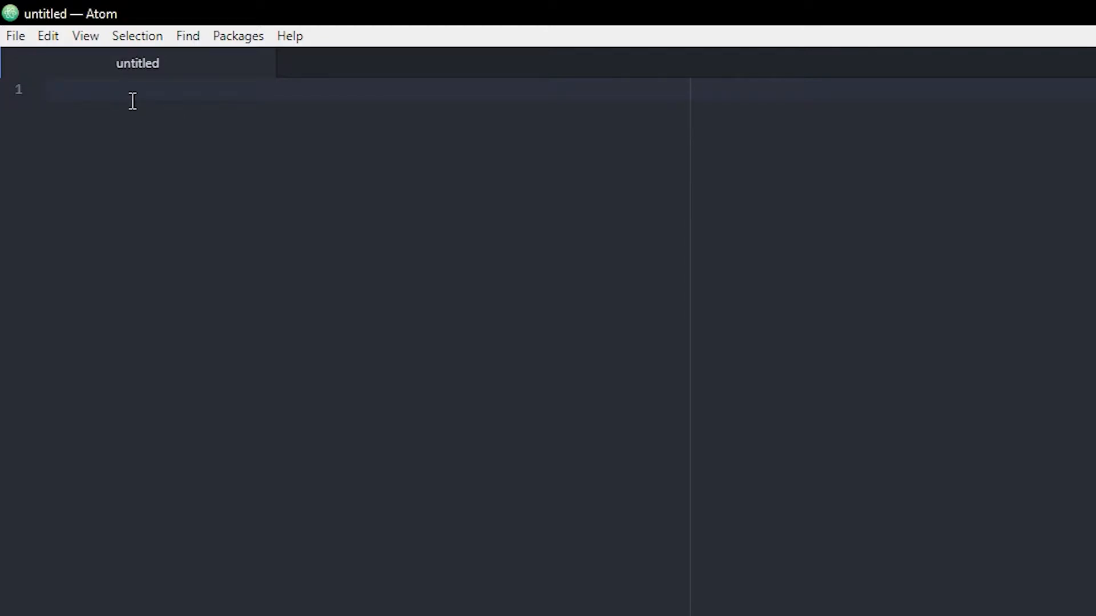
Write 'options:' with an indented 'p: &7[&cYouTube&7]' prefix definition beneath it
type("options:")
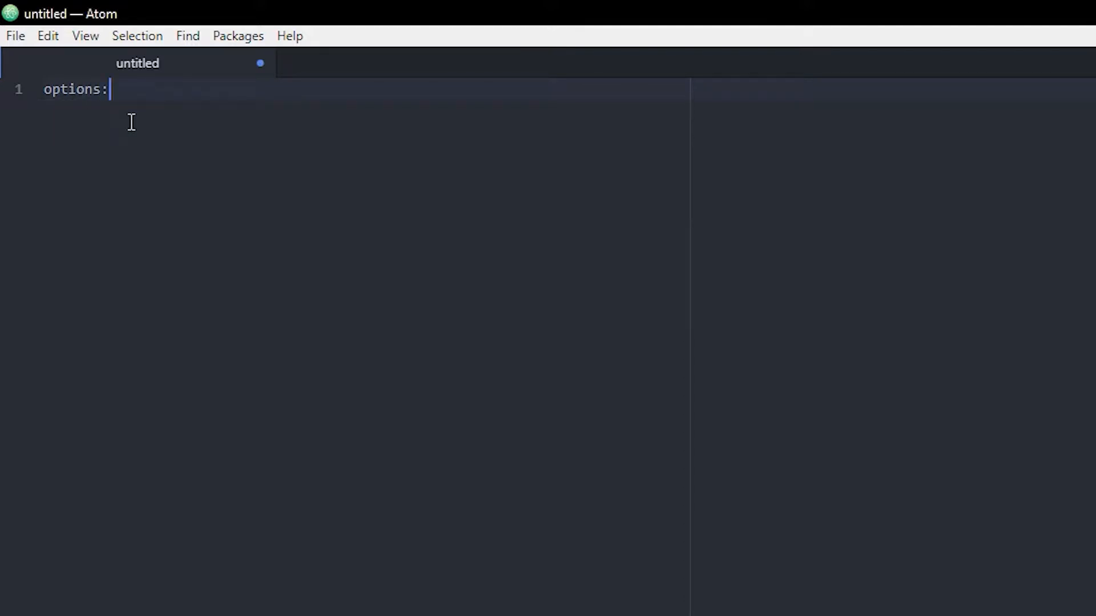
key("Enter")
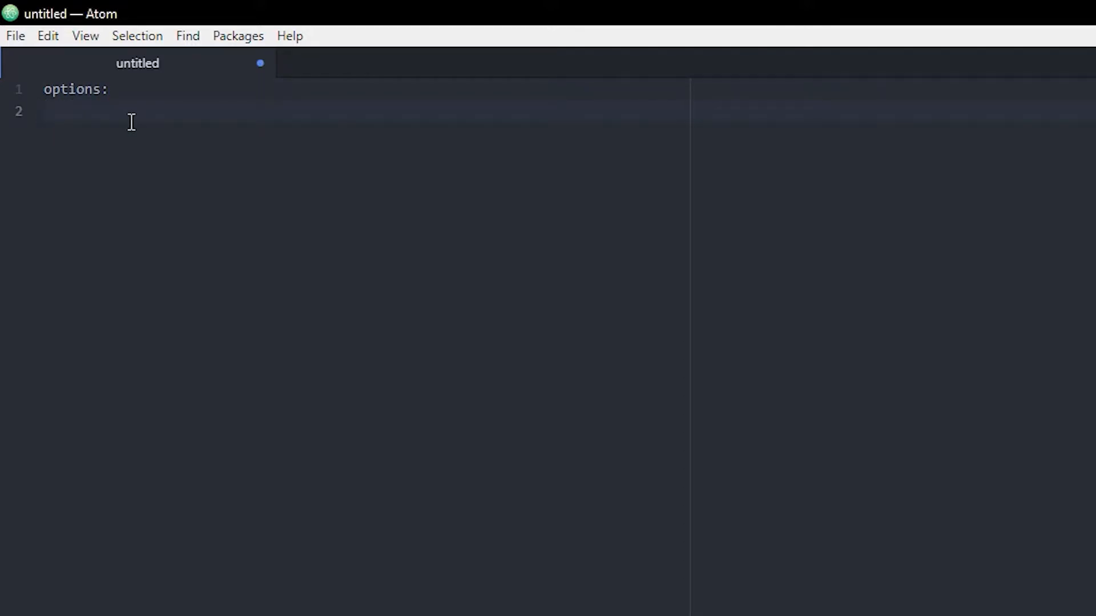
type("p:")
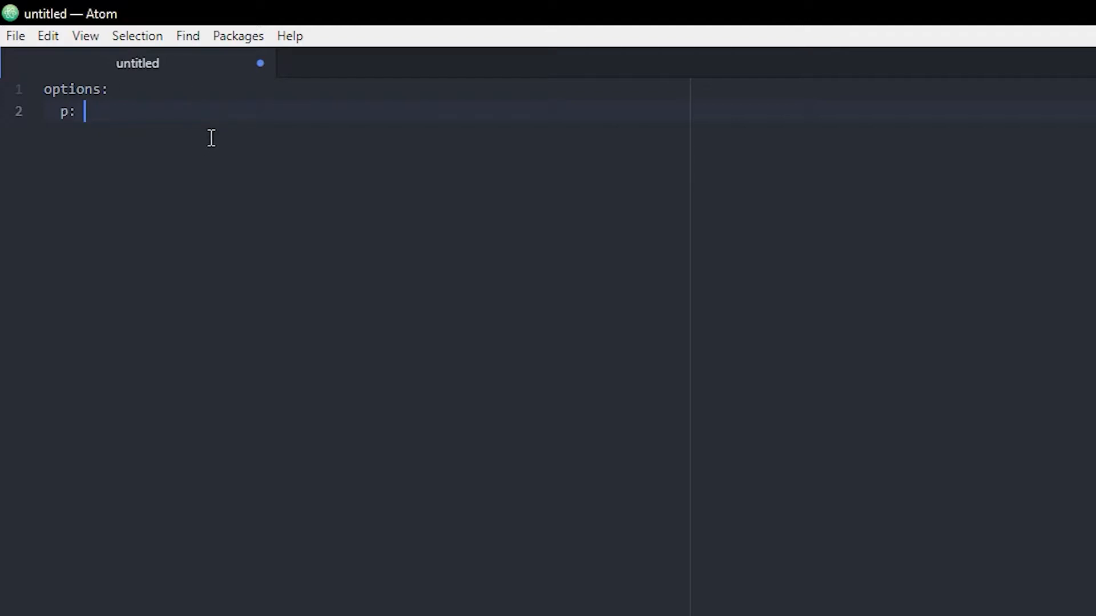
mouse_move(160, 100)
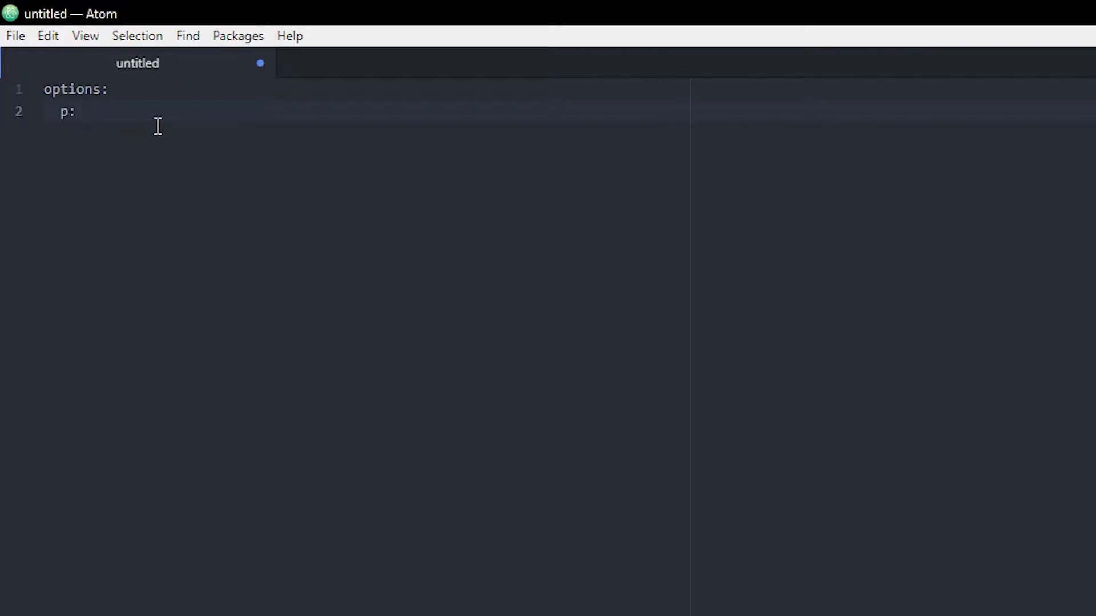
type("&7[]")
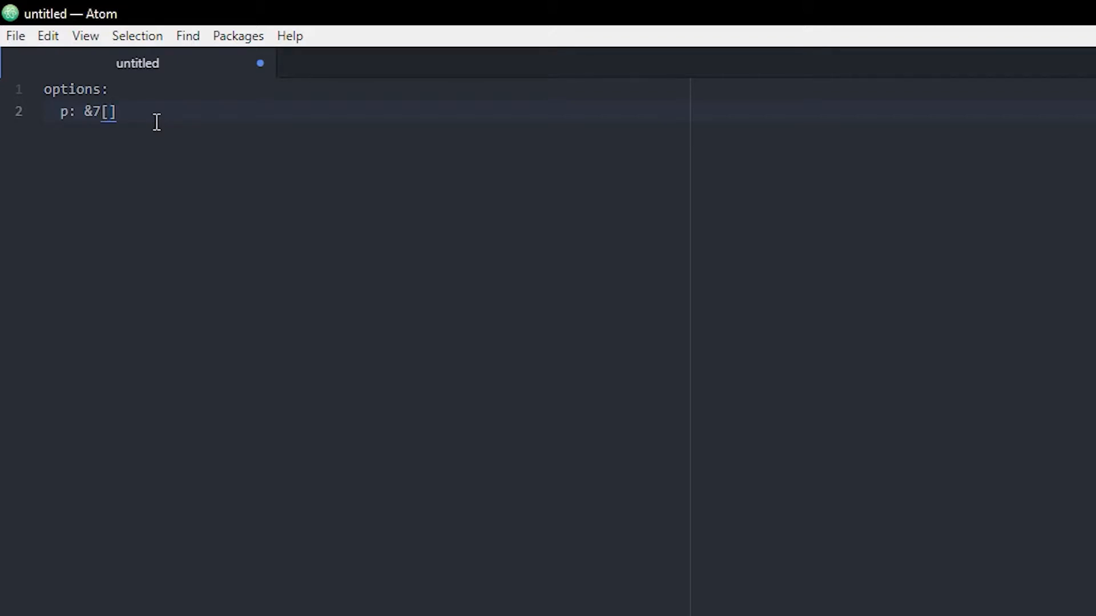
type("&cY")
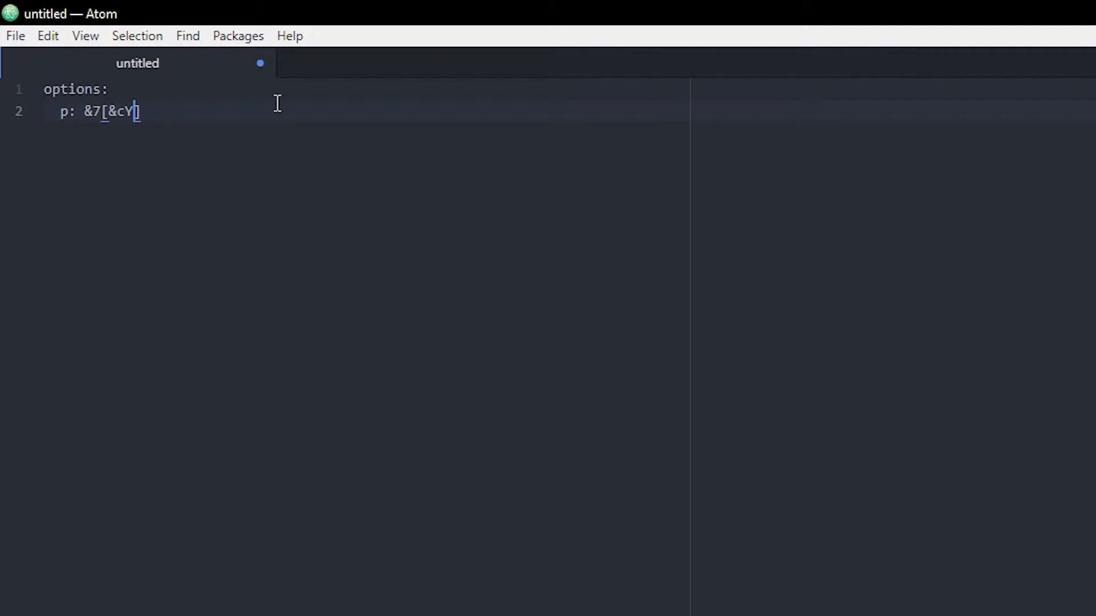
type("ouTube]")
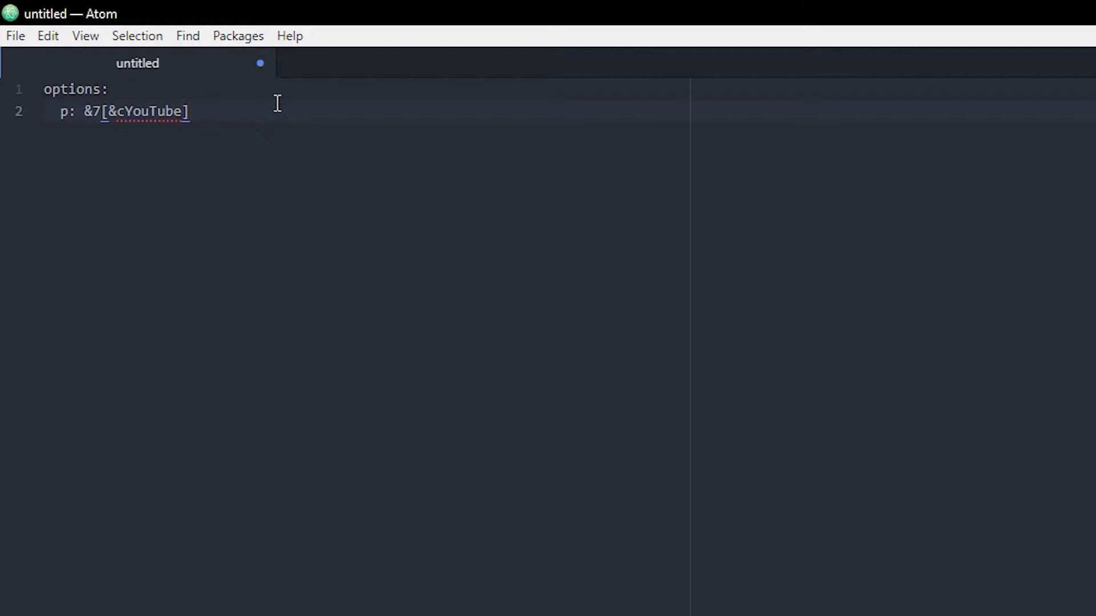
type("&7")
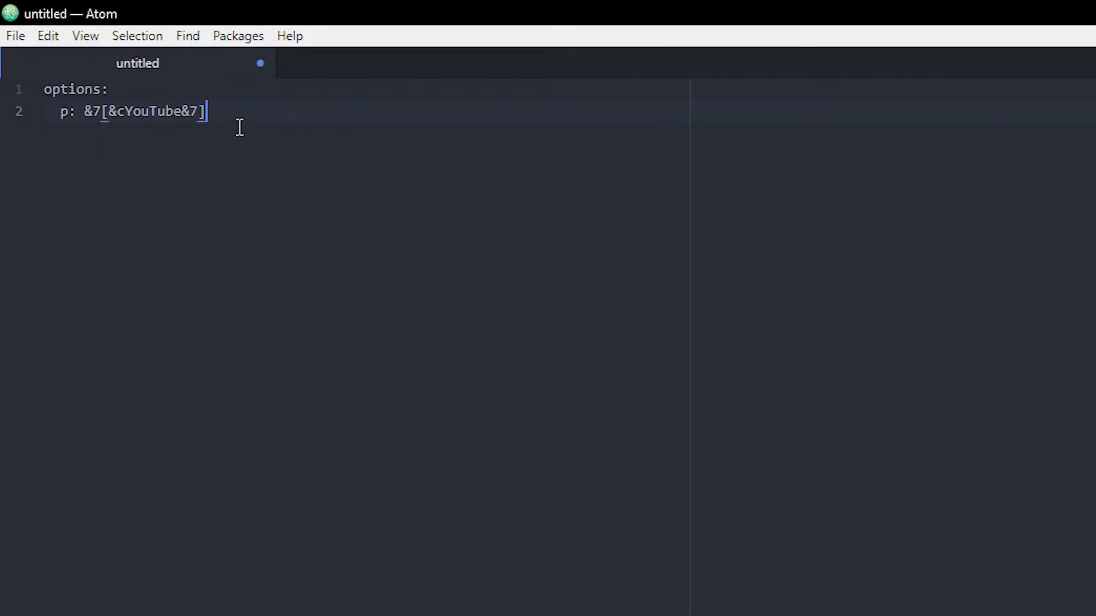
mouse_move(263, 116)
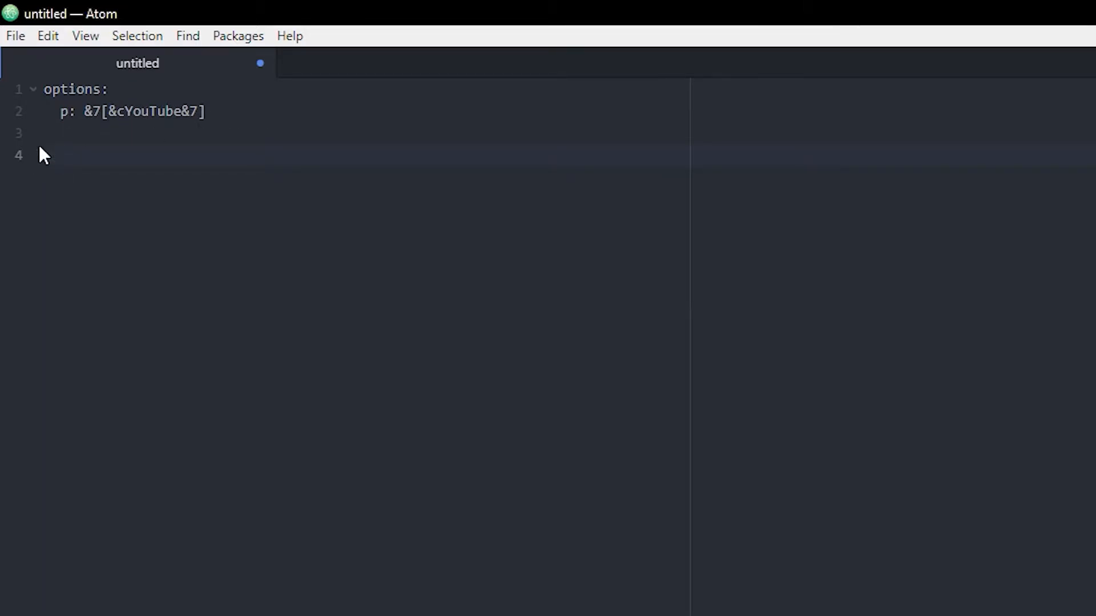
Write 'command /gmc:' on line 4 with an indented body line below
left_click(45, 156)
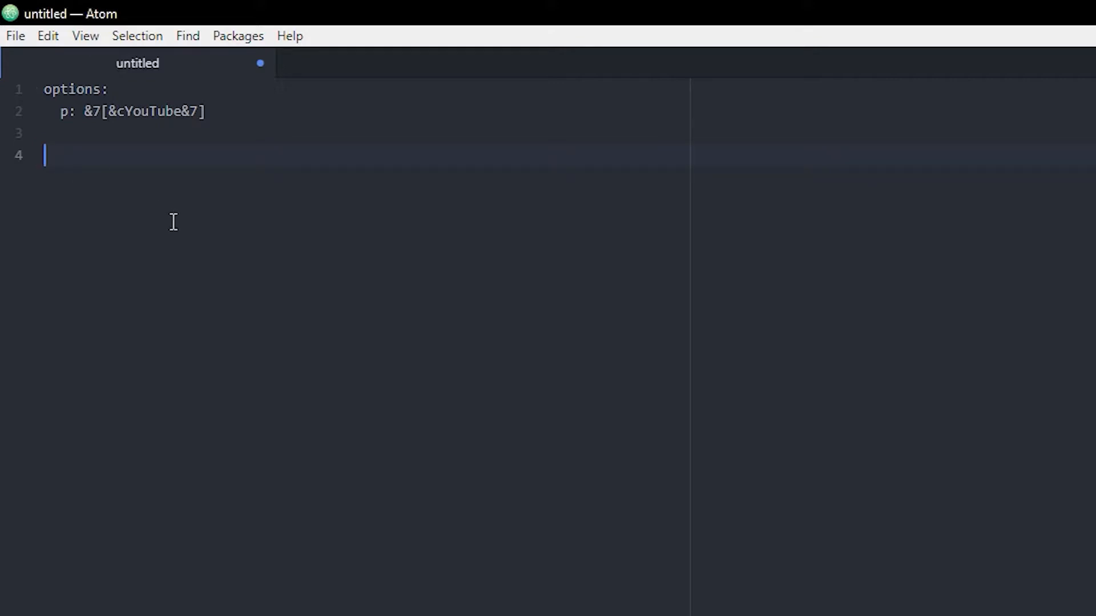
type("co")
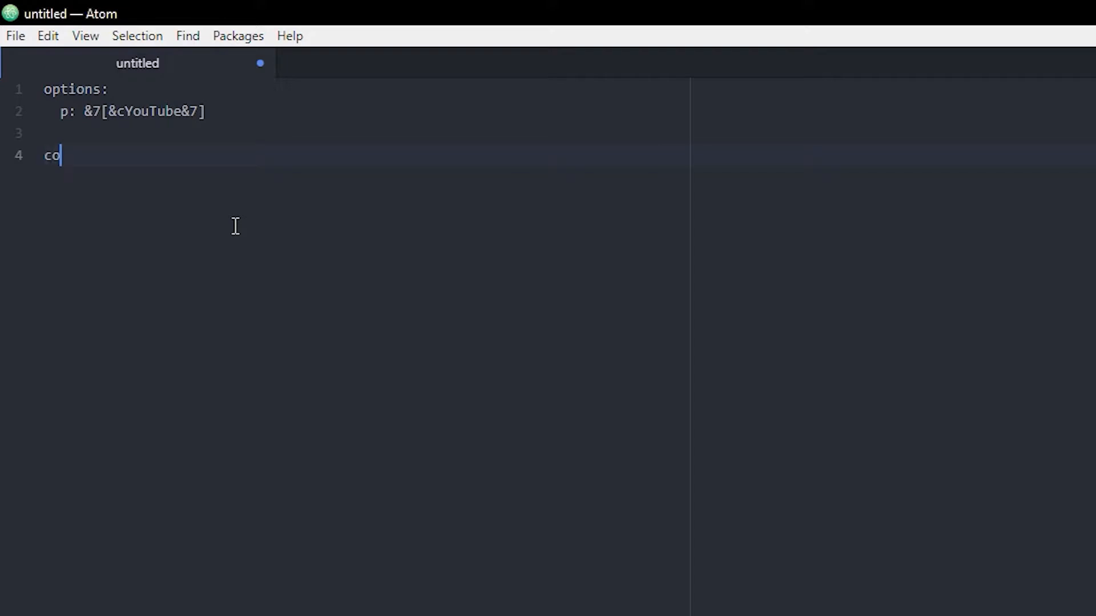
type("mmand /gam")
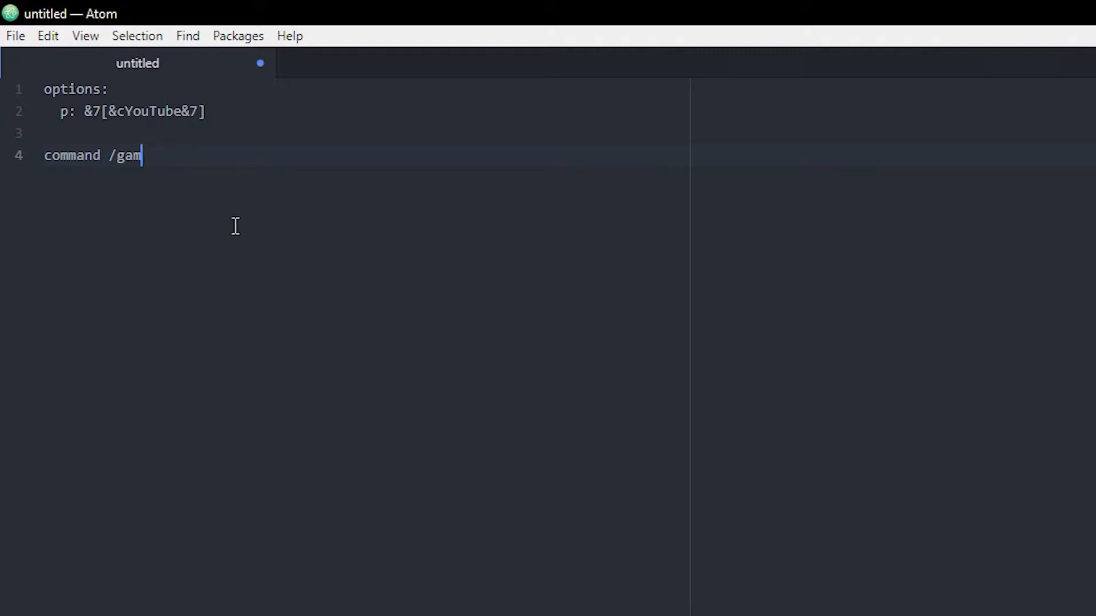
key("Backspace")
type("c:")
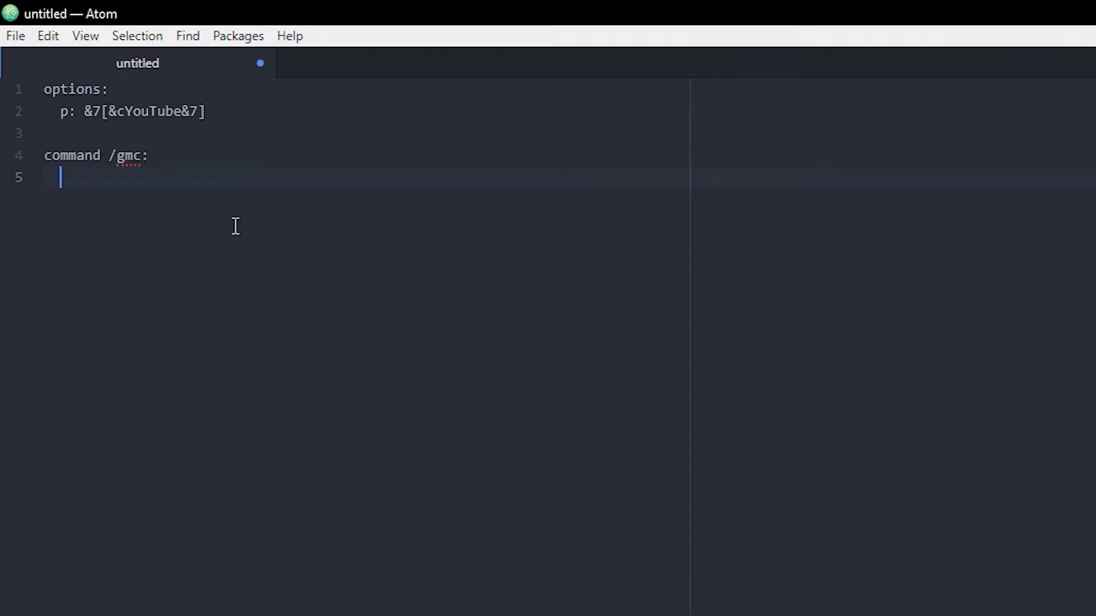
Add 'permission: op' under /gmc (replacing gm.creative) and a 'permission message:' line
type("per")
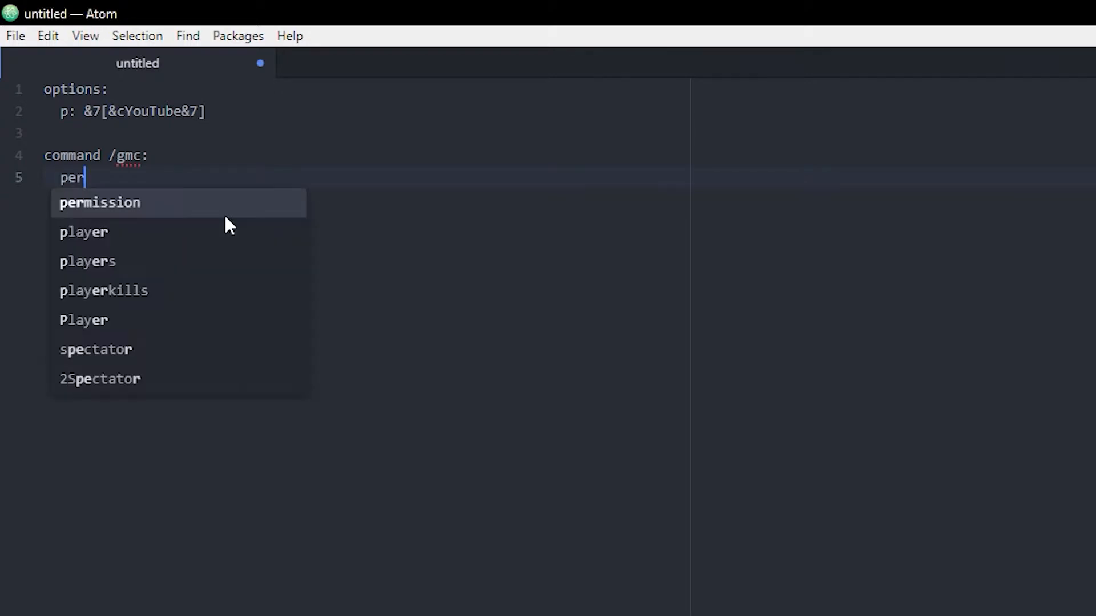
left_click(100, 203)
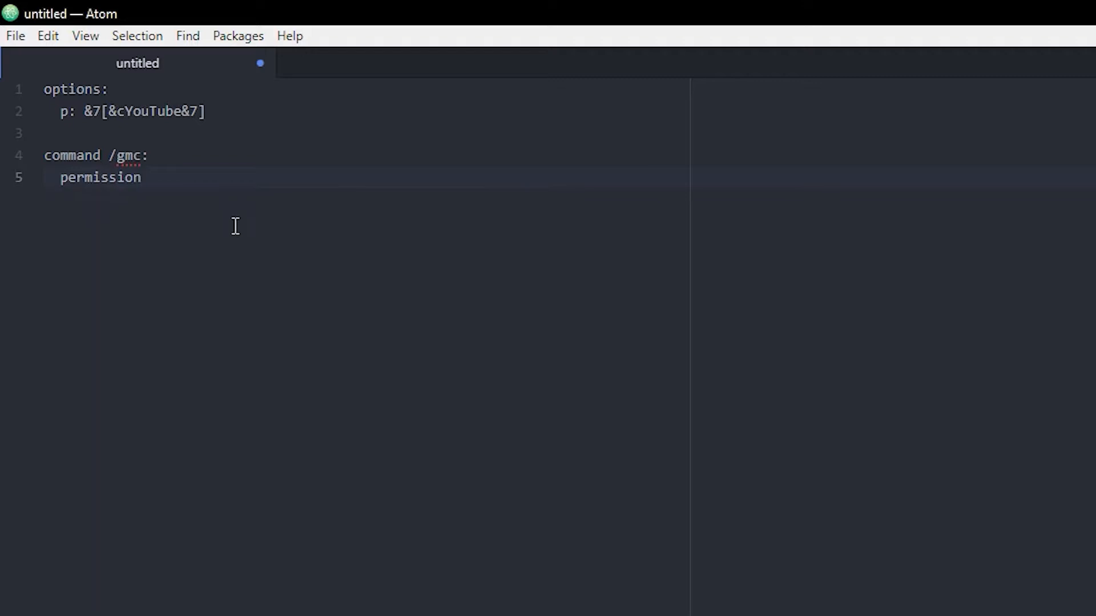
type(": o")
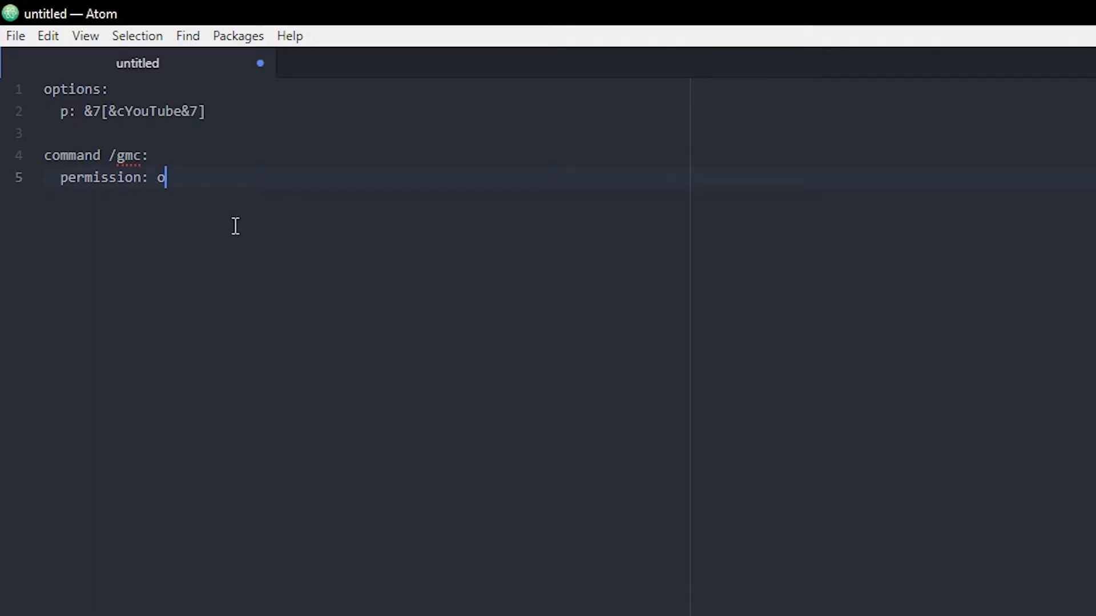
type("p")
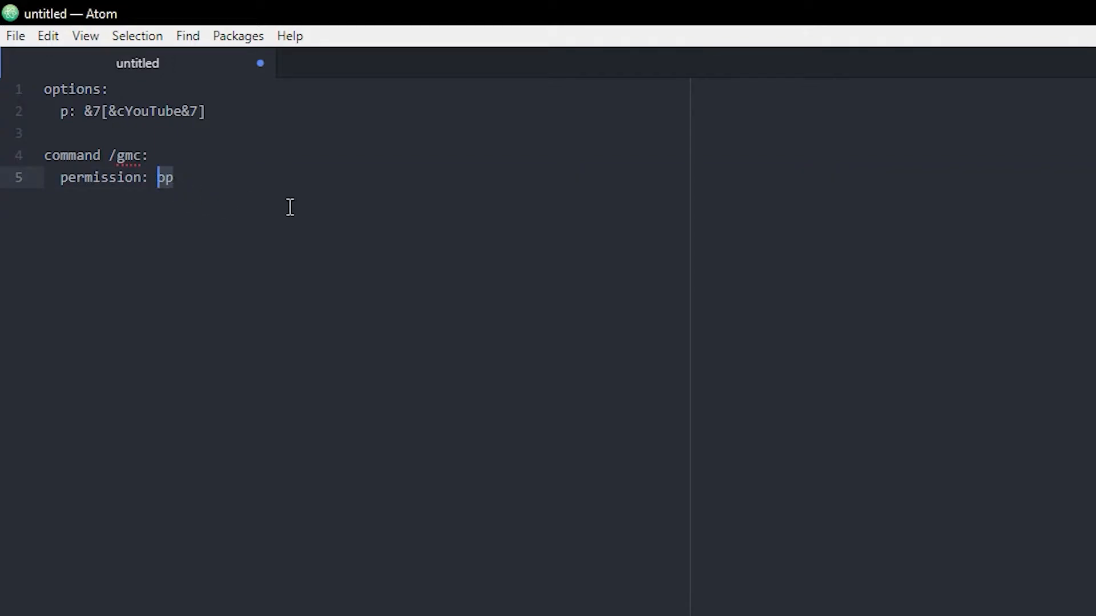
type("gm.cr")
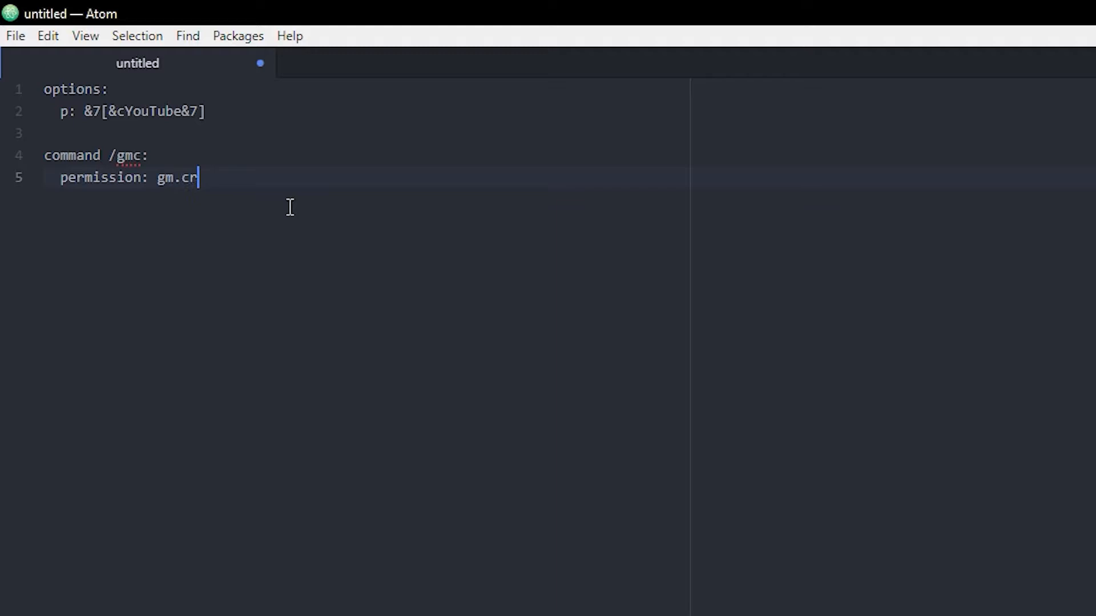
type("eative")
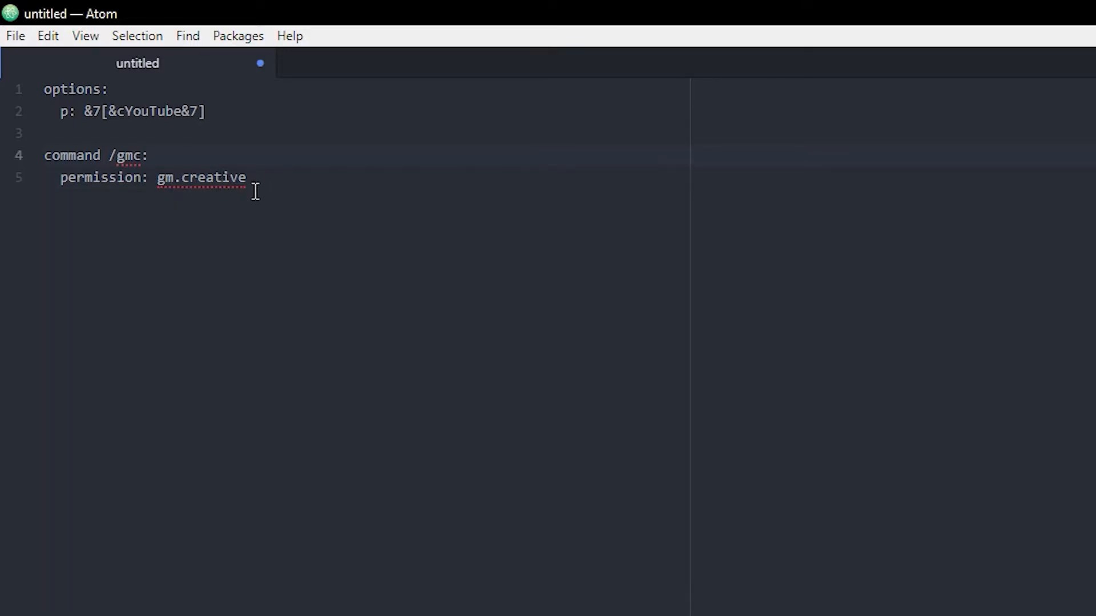
left_click(150, 155)
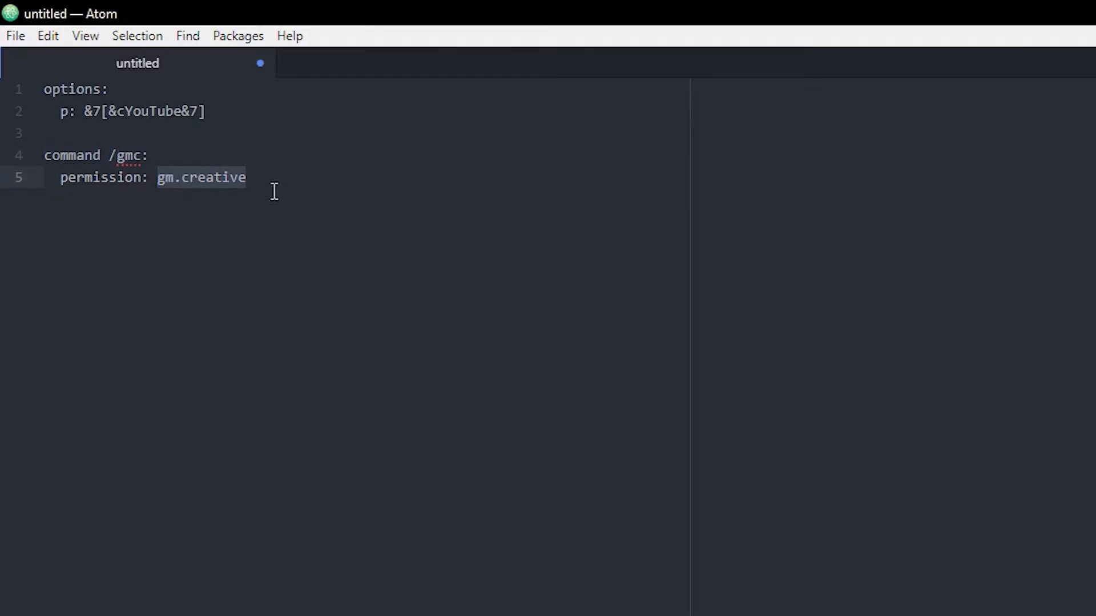
mouse_move(168, 197)
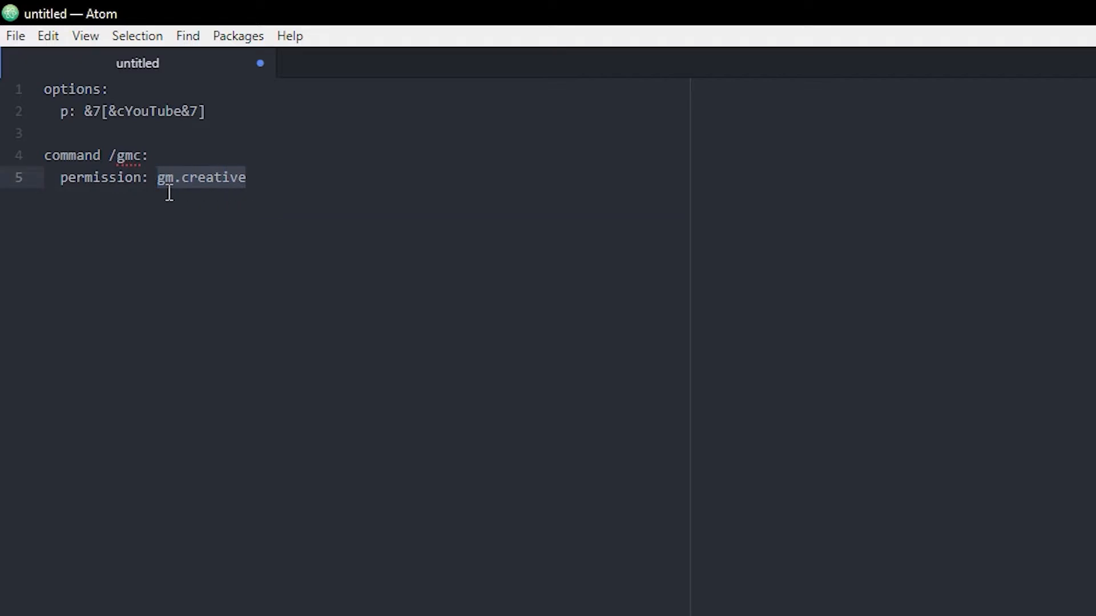
type("op")
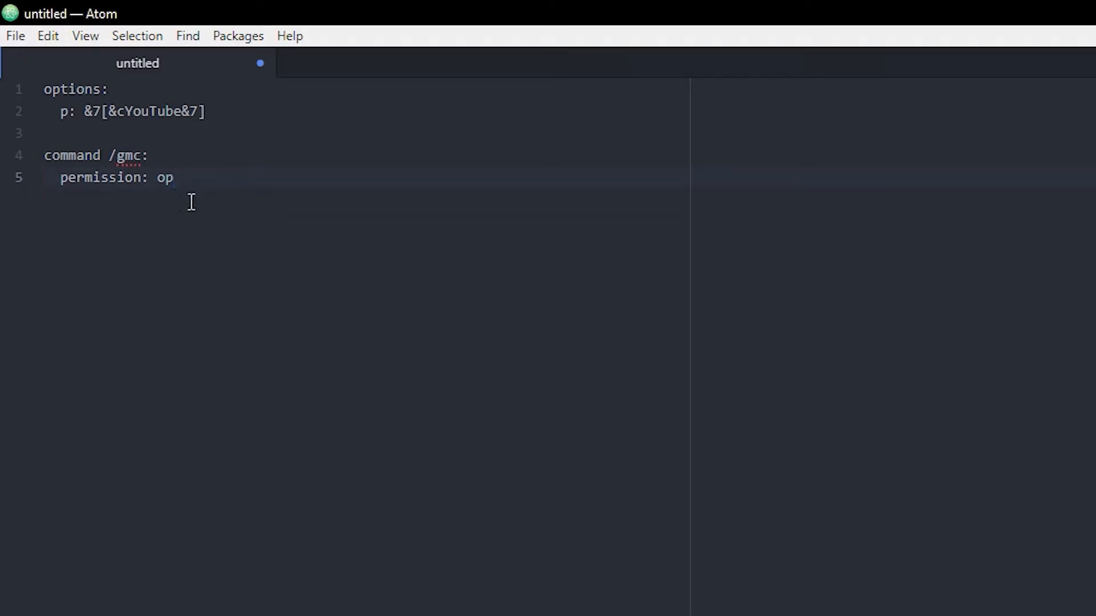
left_click(176, 177)
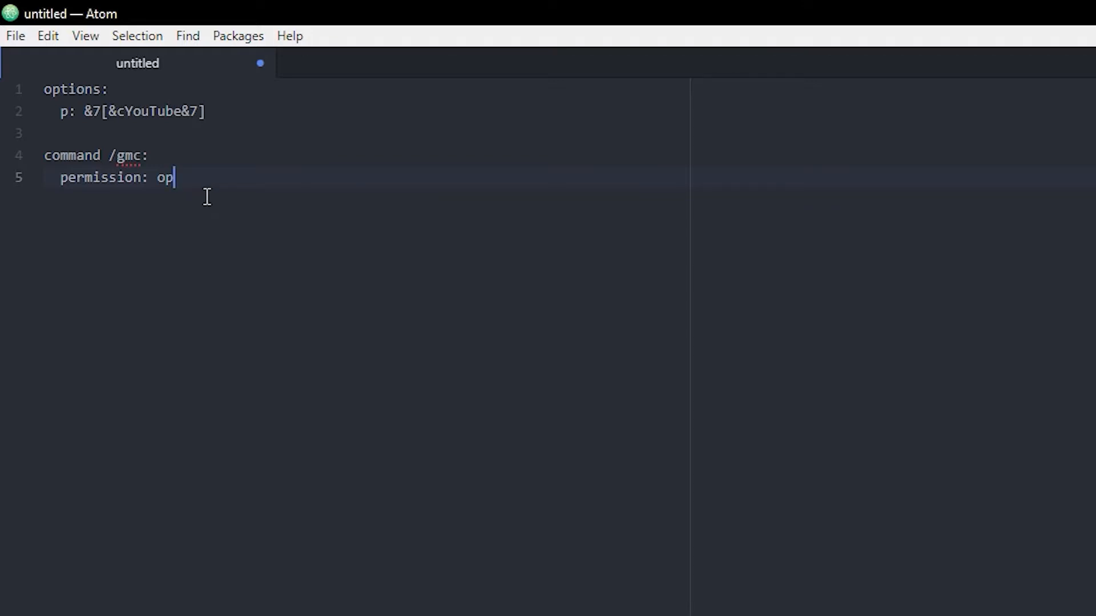
mouse_move(219, 197)
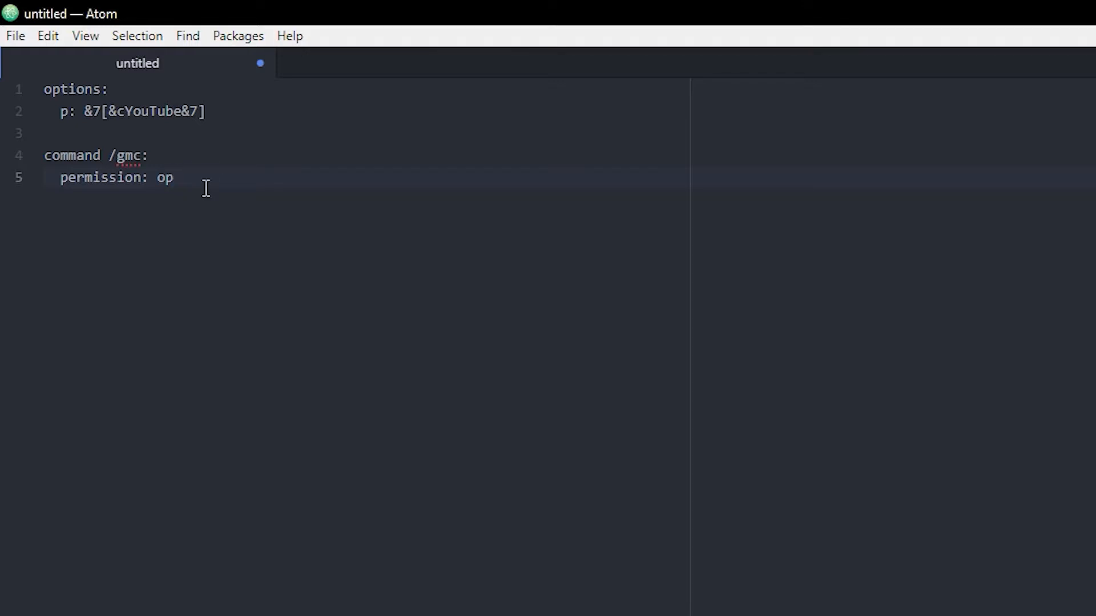
left_click(194, 194)
type("permission message:")
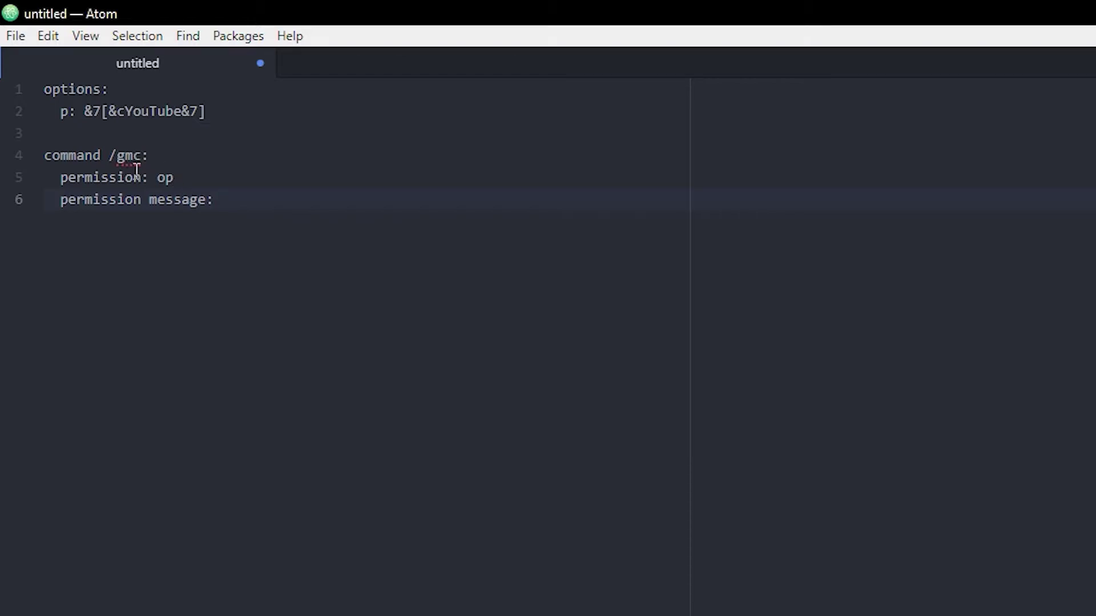
Set the permission message to "{@p}: &cYou don't have permission to do that!"
type("\"\"")
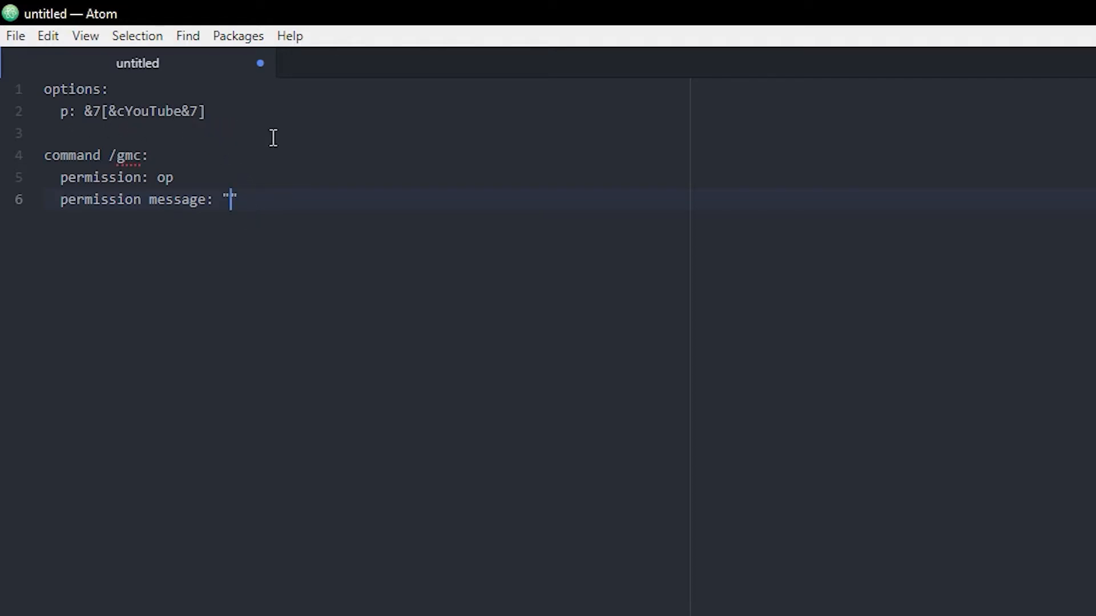
mouse_move(313, 141)
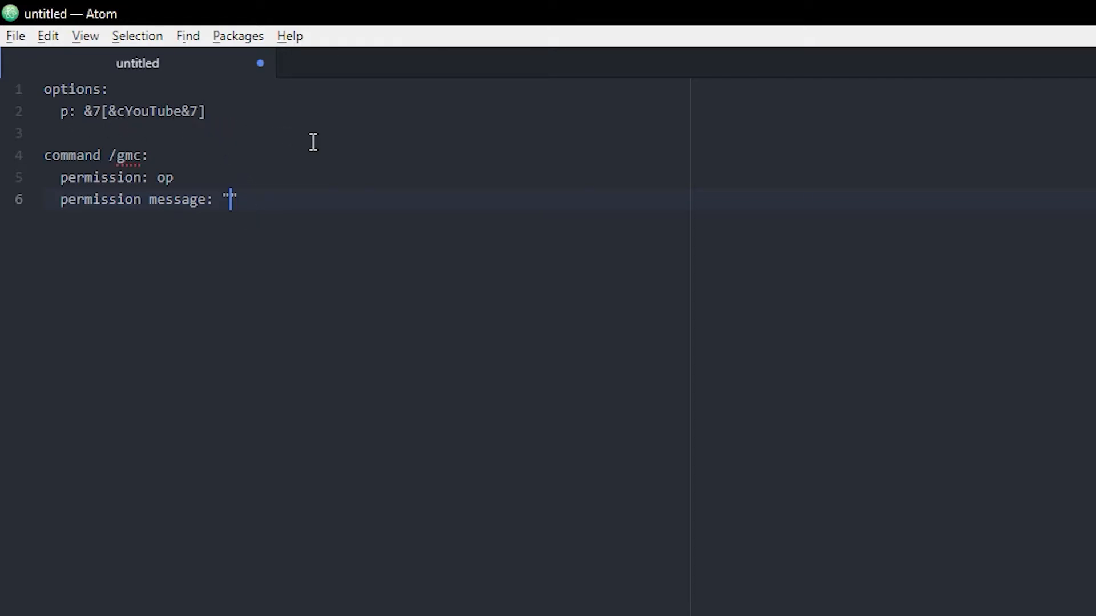
type("{}")
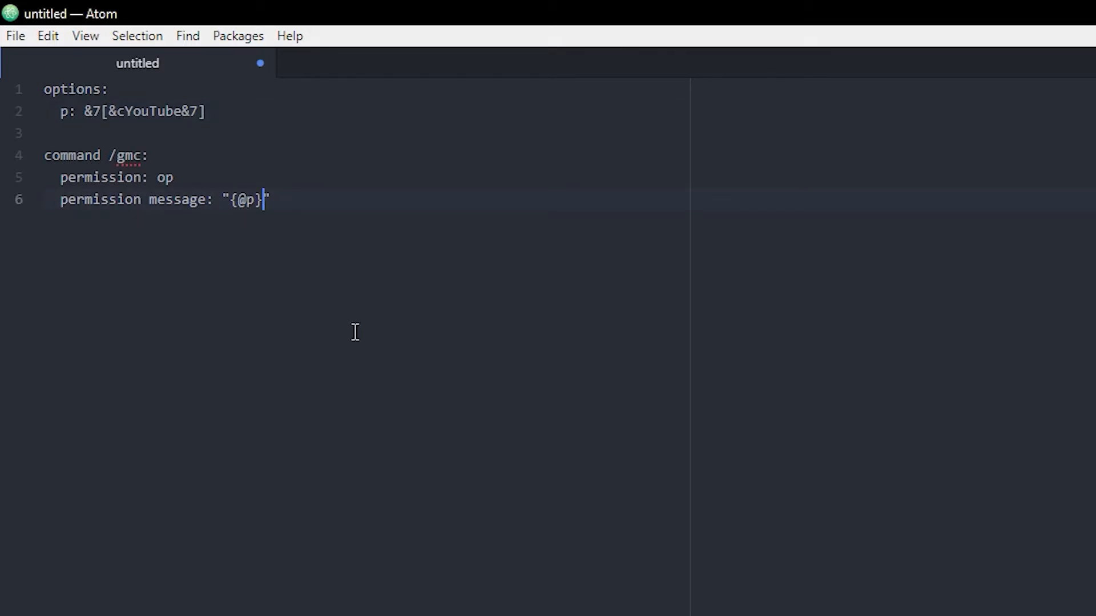
type(": \"")
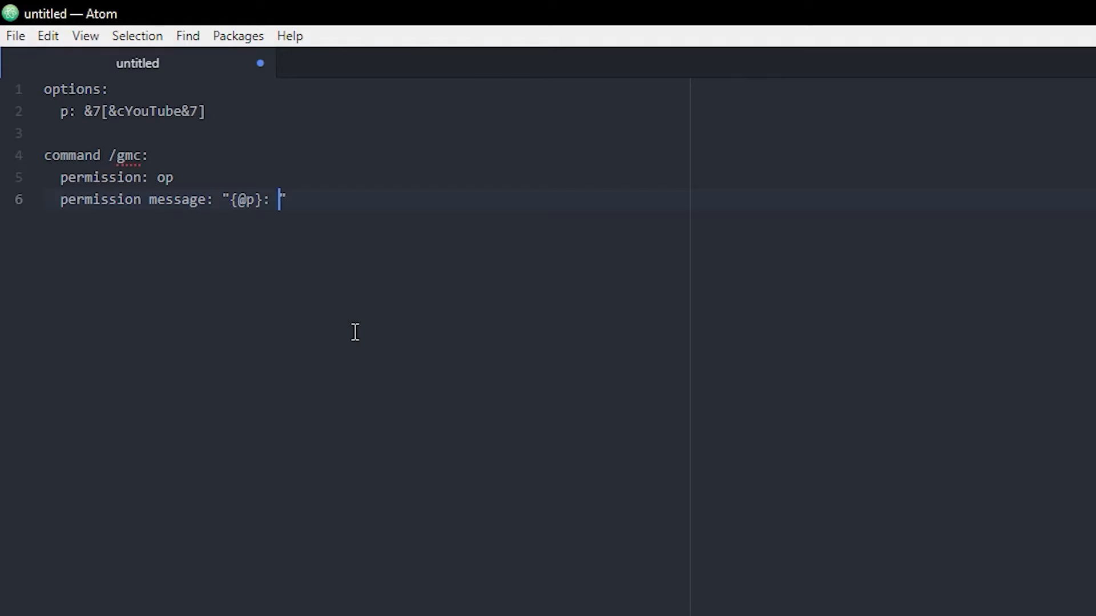
type("&c")
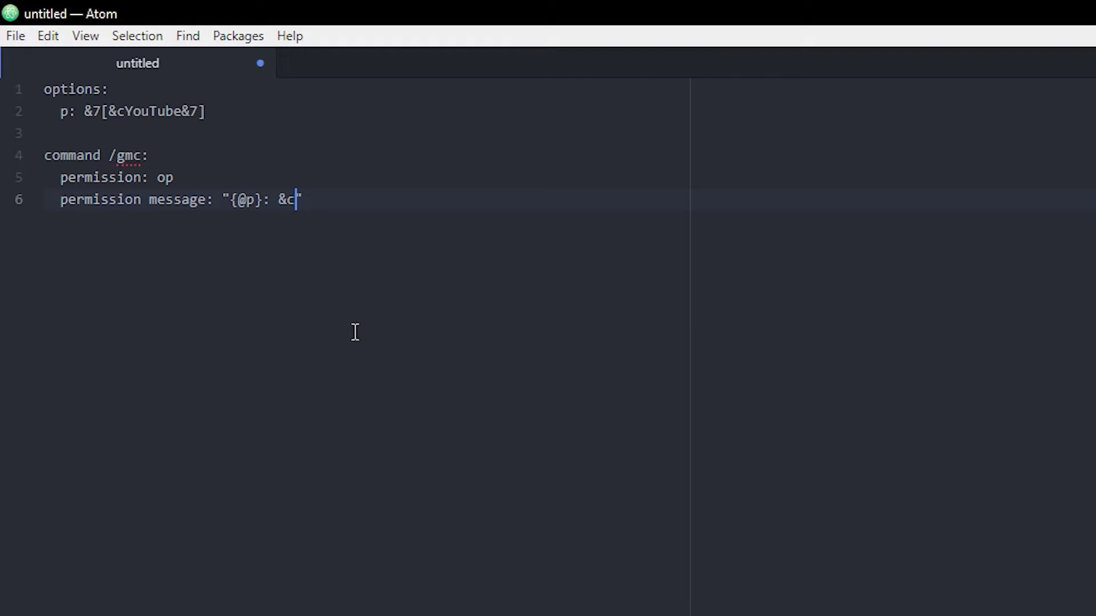
type("\"")
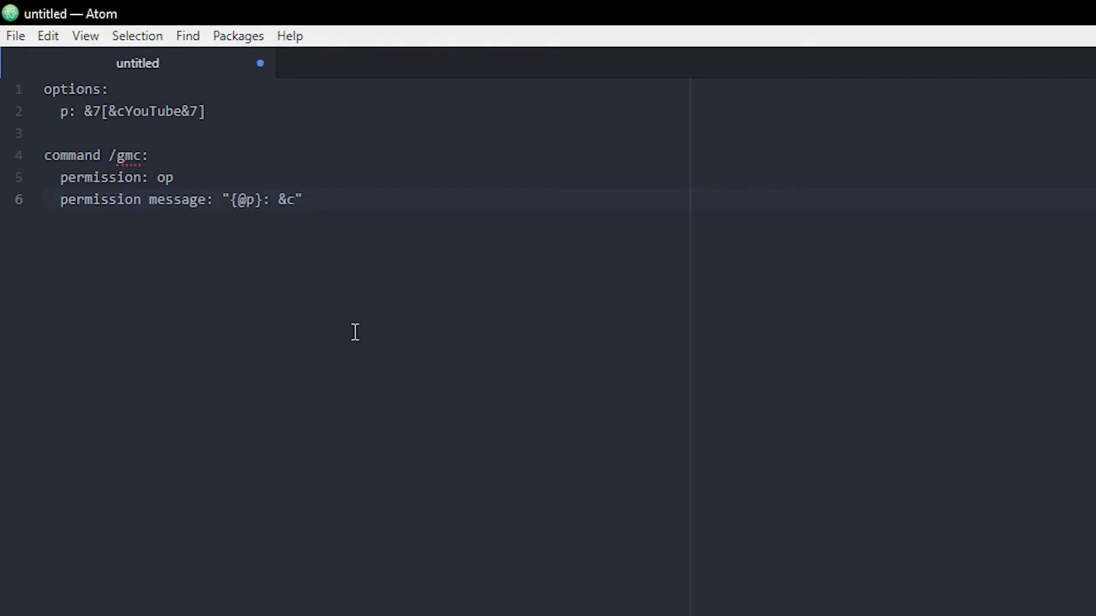
type("You")
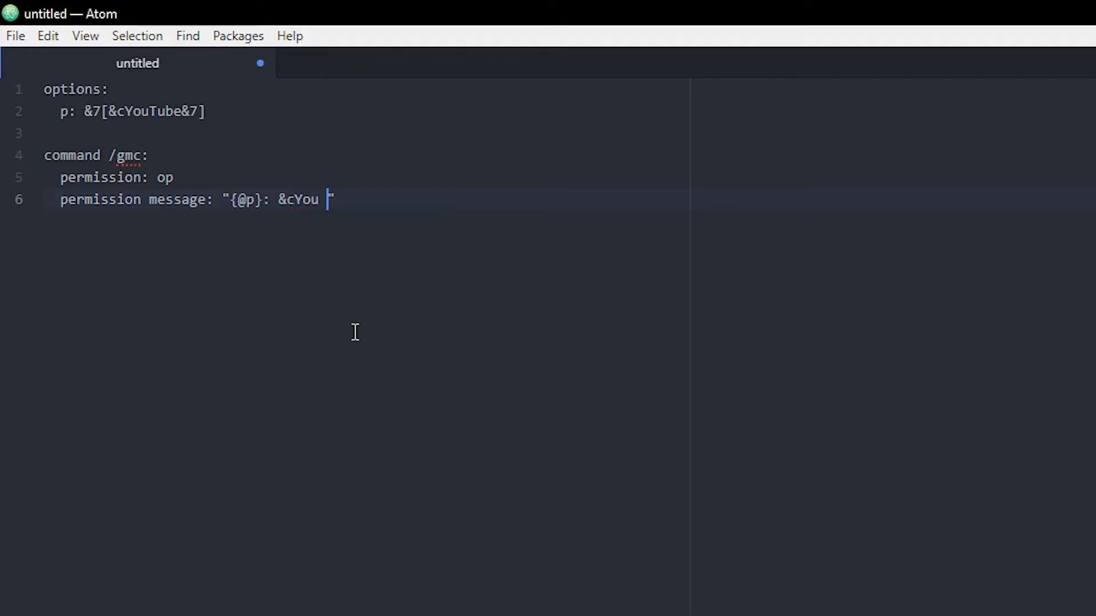
type("don't ha")
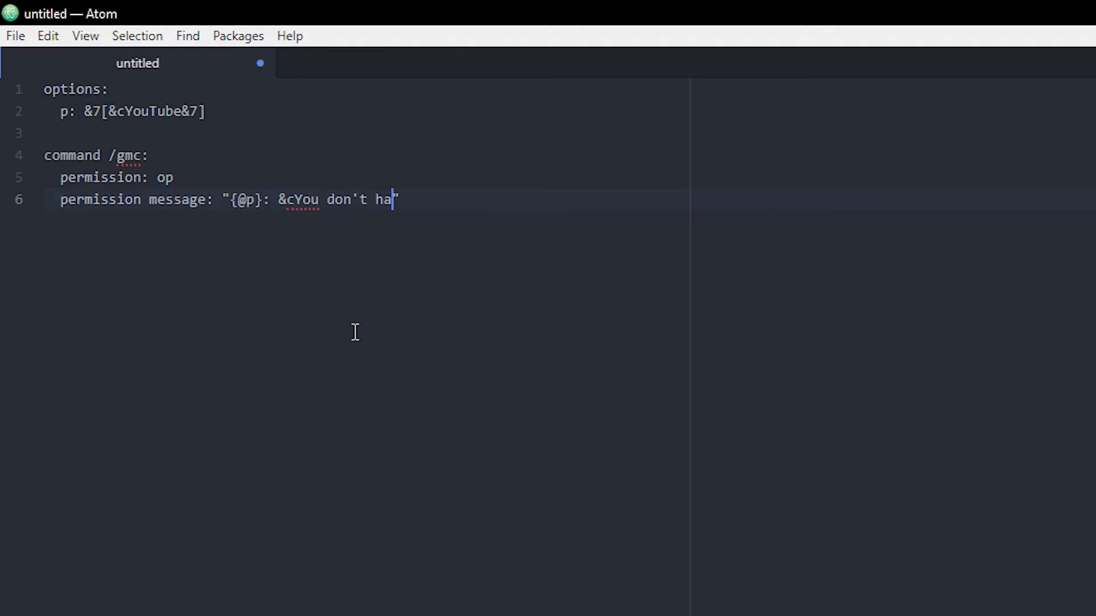
type("ve permission to do t")
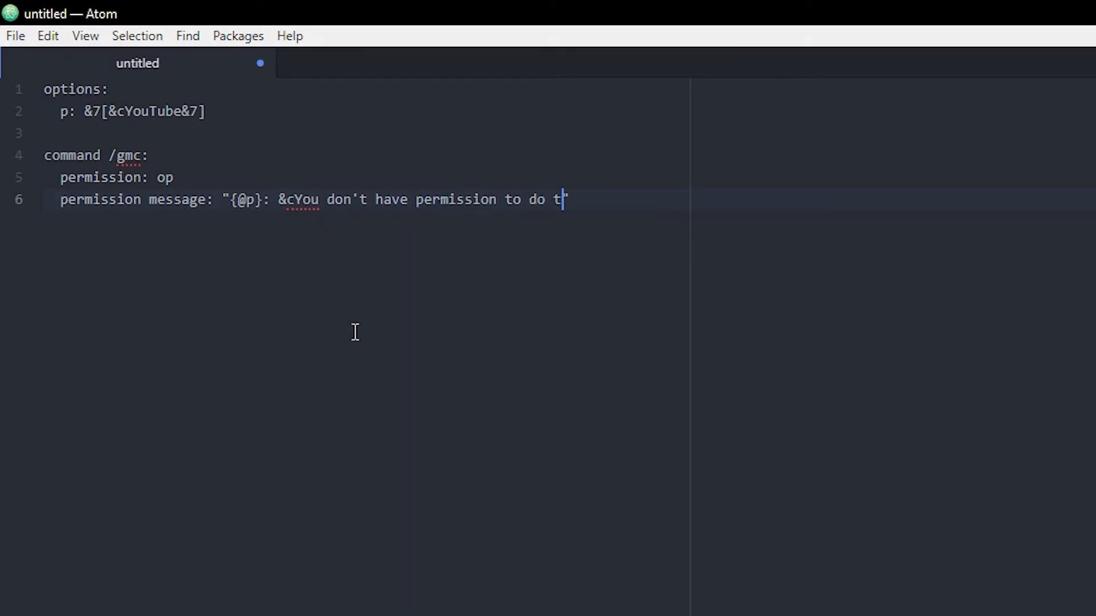
type("hat!\"")
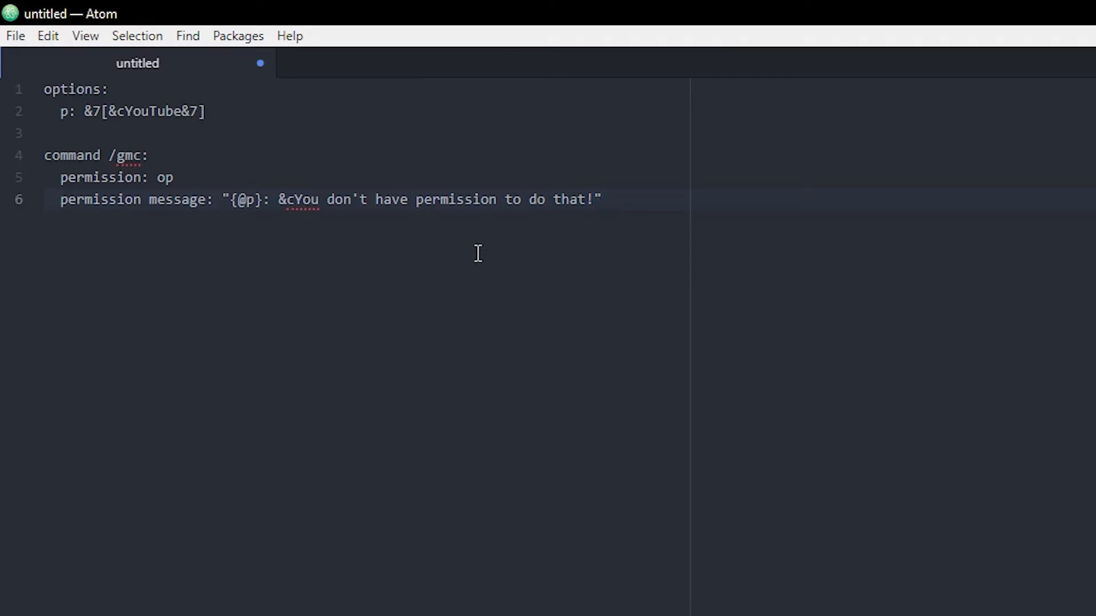
key("Enter")
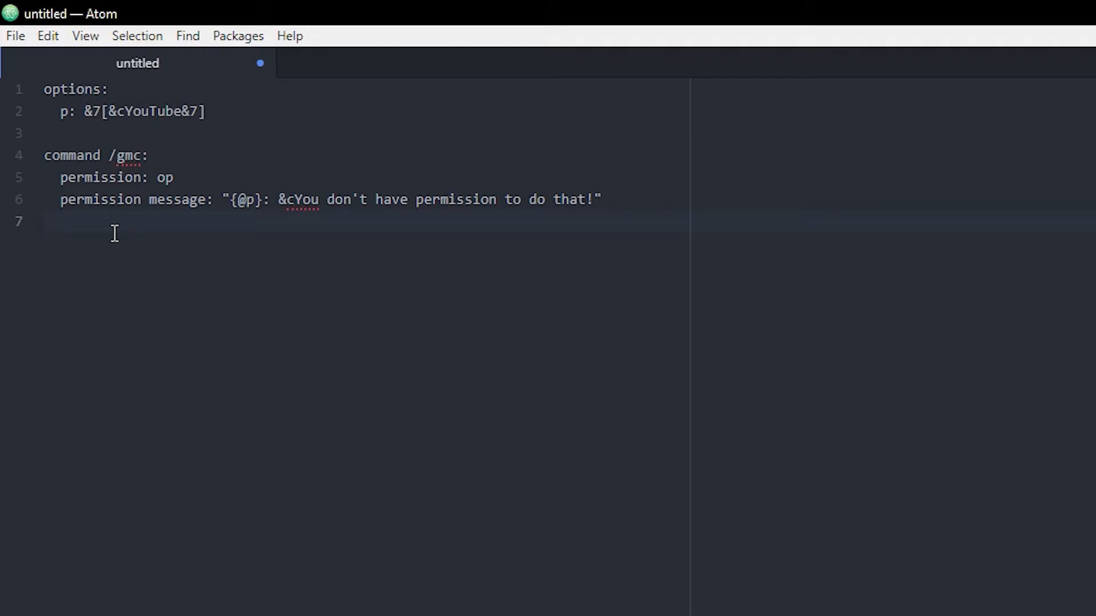
Add a 'trigger:' section with 'set gamemode of player to creative'
type("trigger:")
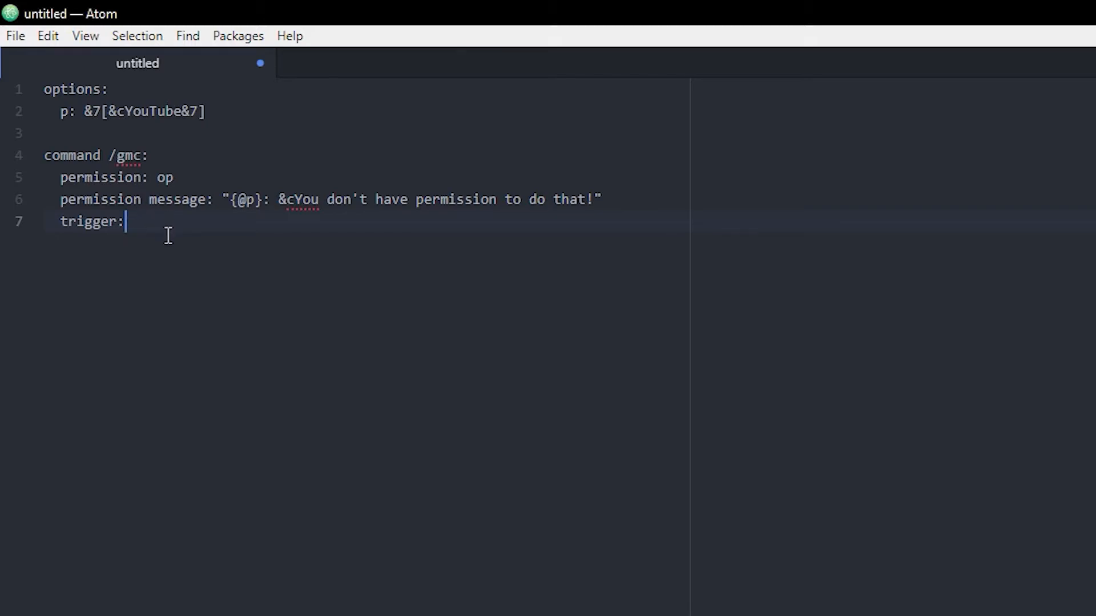
key("Enter")
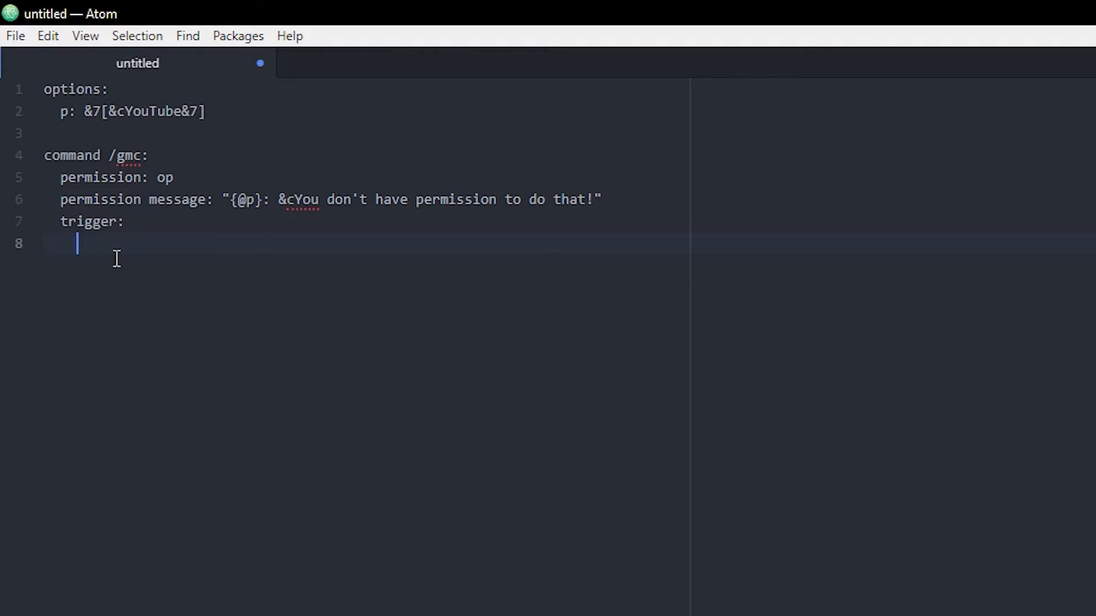
type("set")
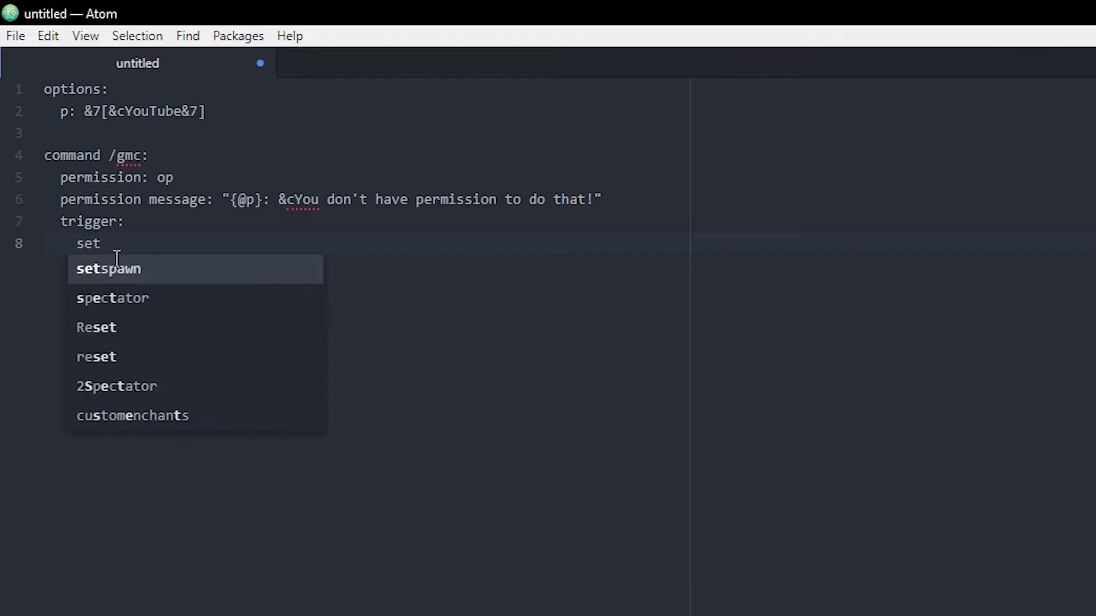
type("gamemode of player to c")
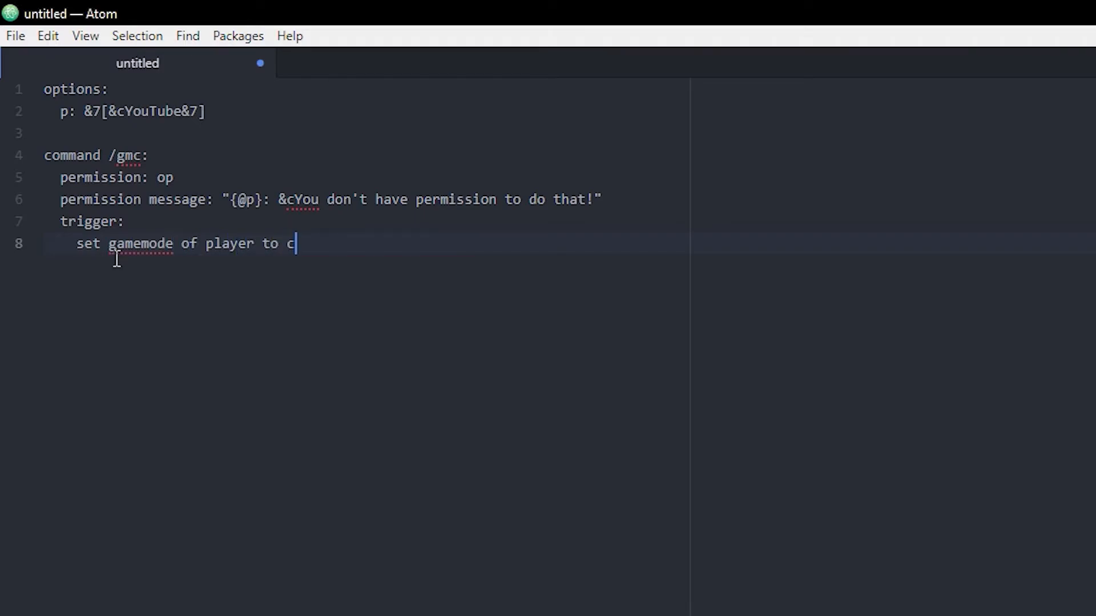
type("reative")
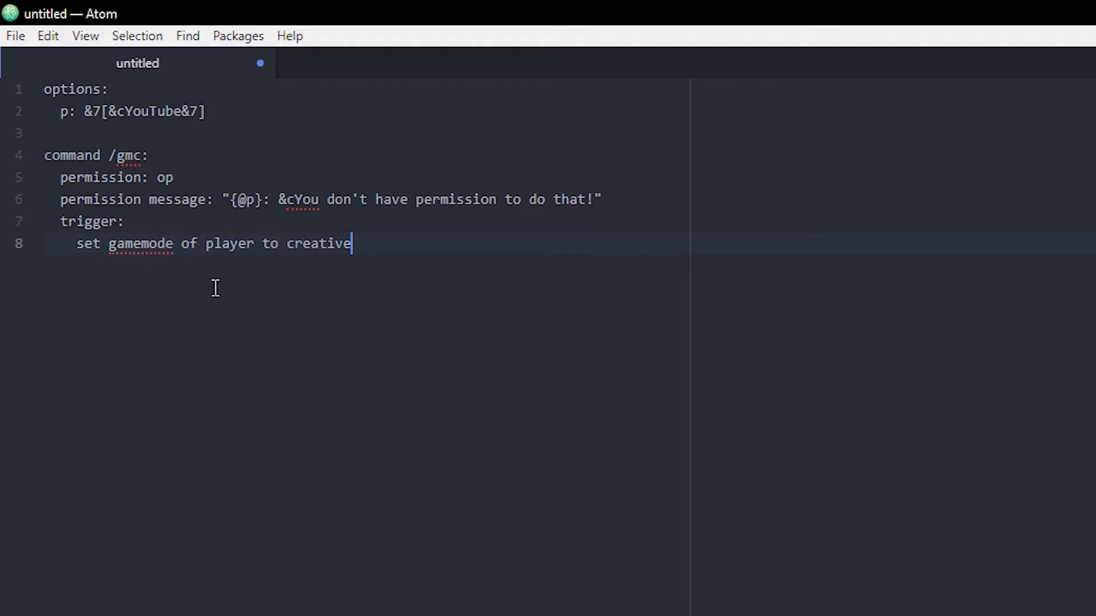
mouse_move(391, 263)
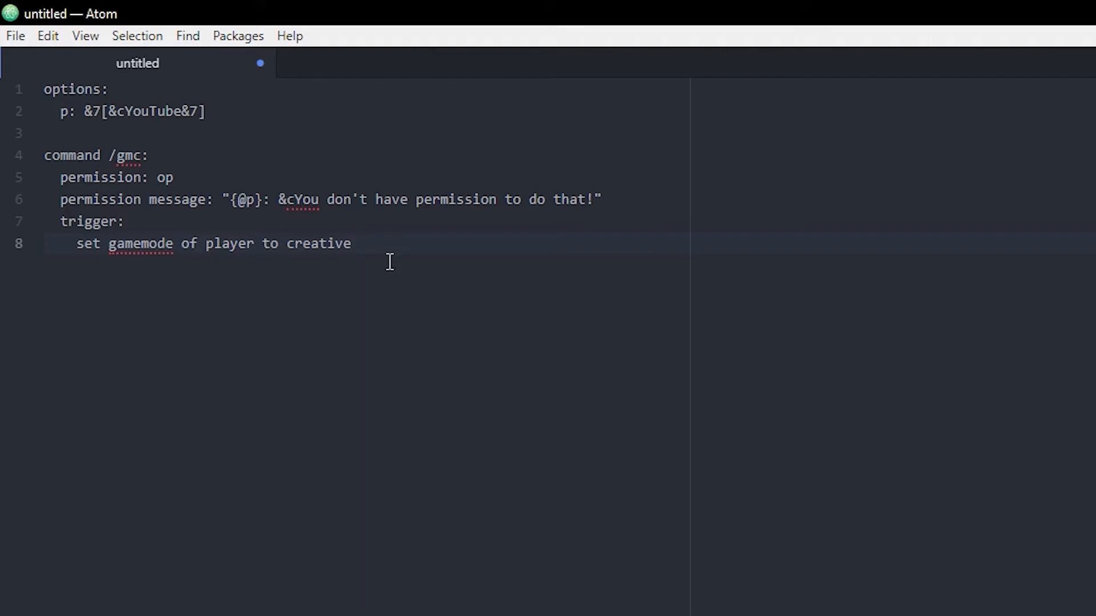
key("Enter")
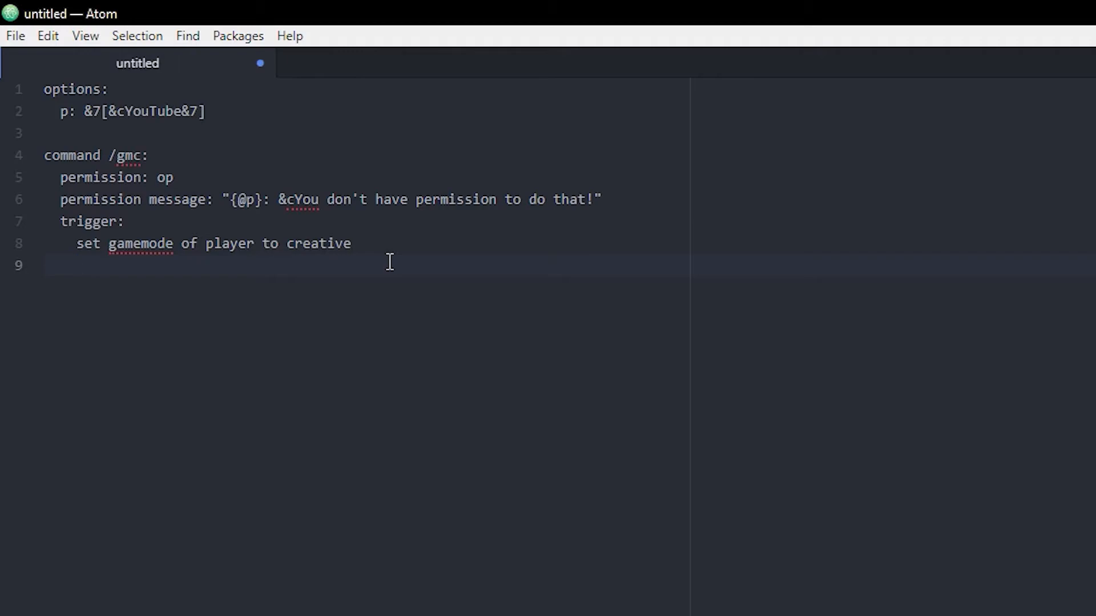
Write message "{@p}: &1Your gamemode is now &6Creative" under the trigger
type("message \"")
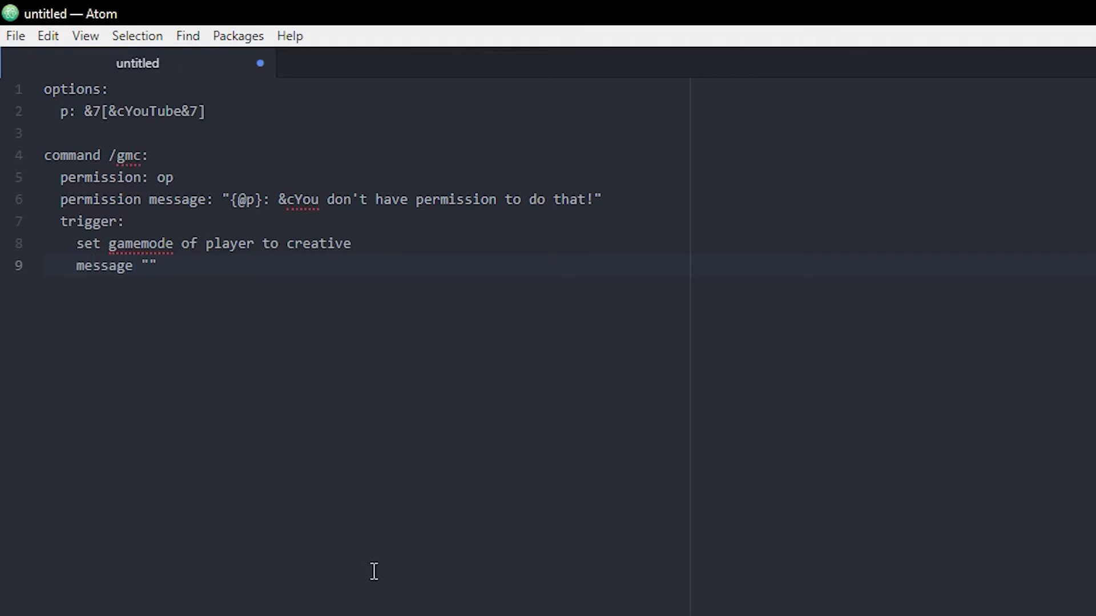
left_click(150, 266)
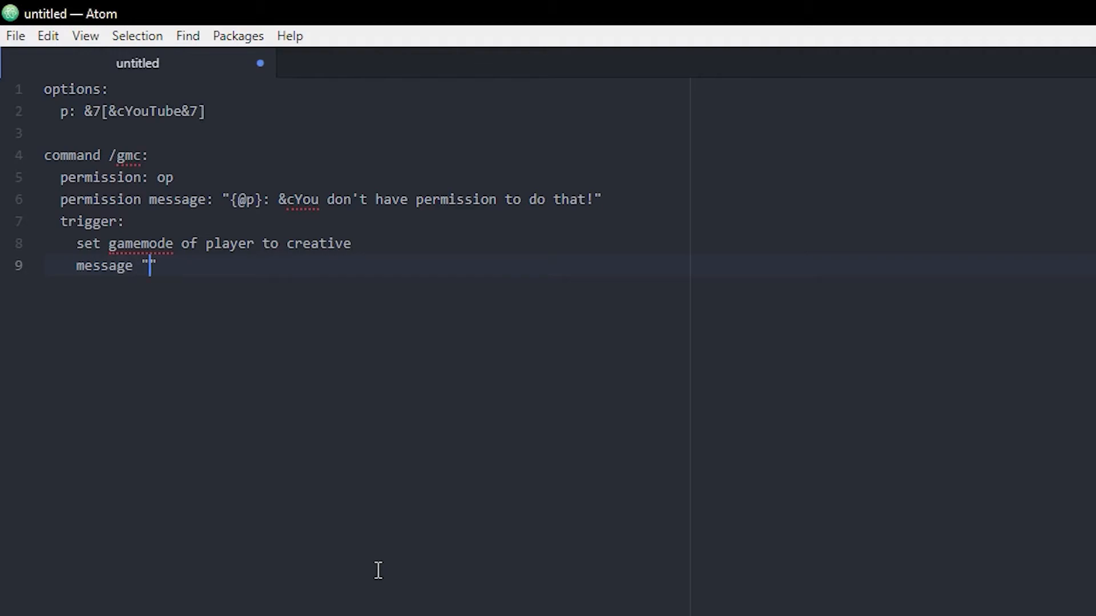
type("\"")
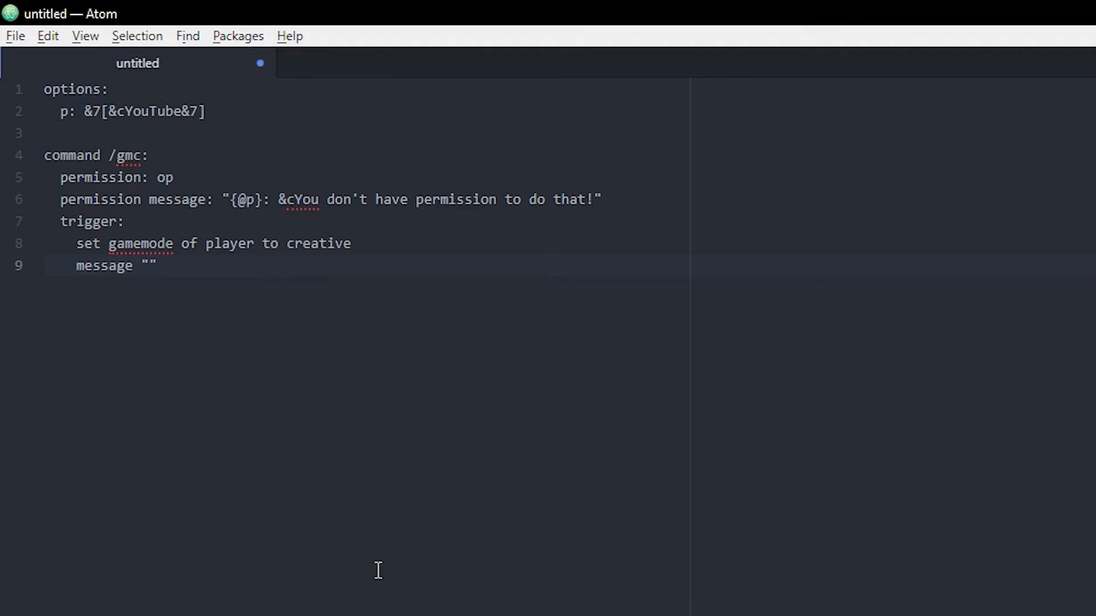
type("{@p}")
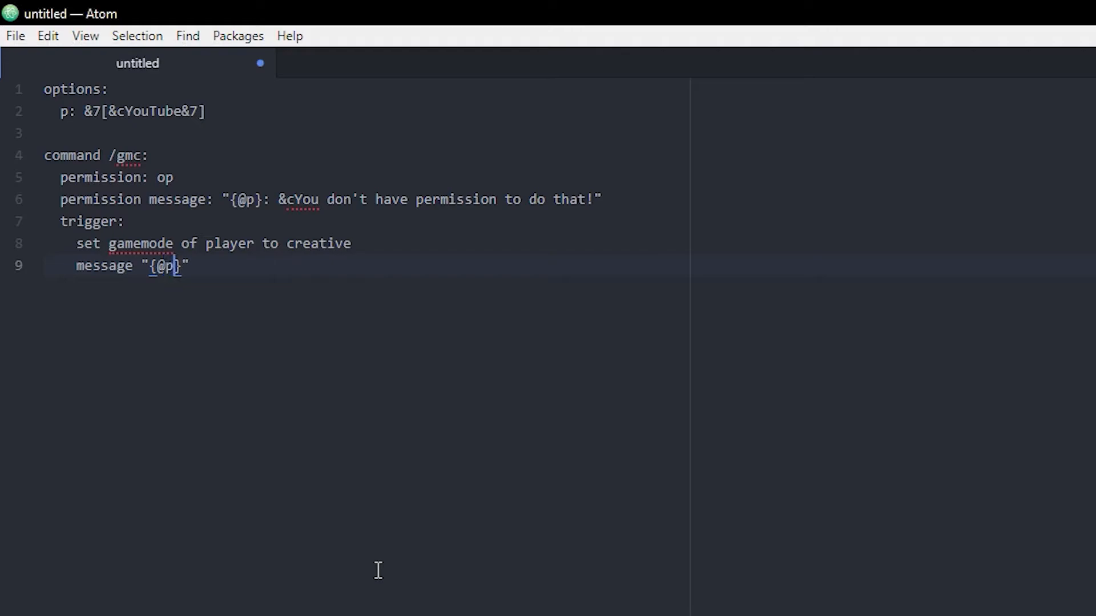
type(":")
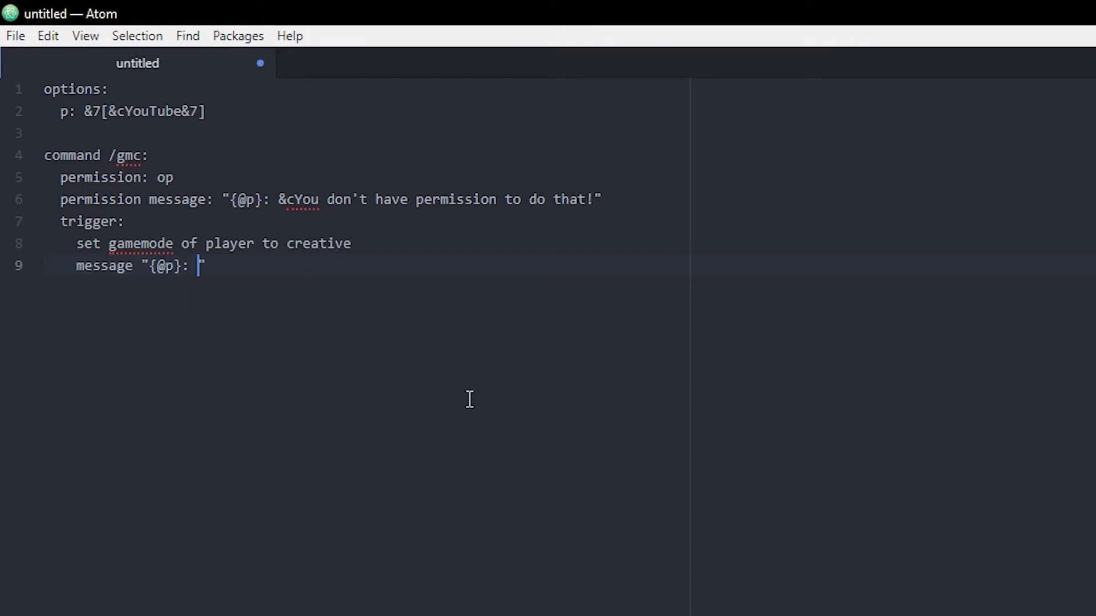
type("&\"")
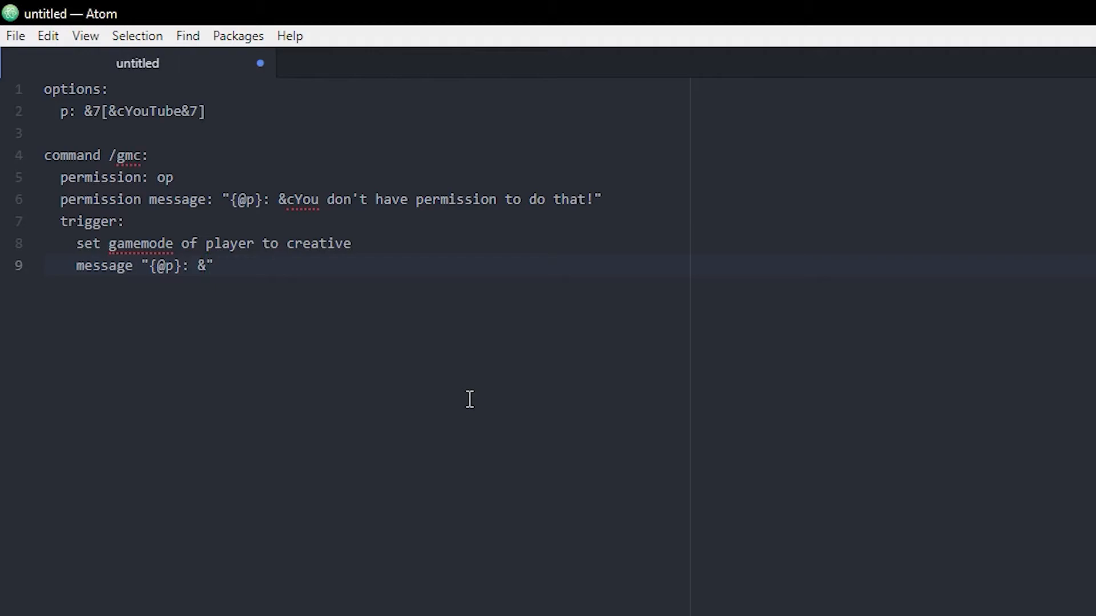
type("1")
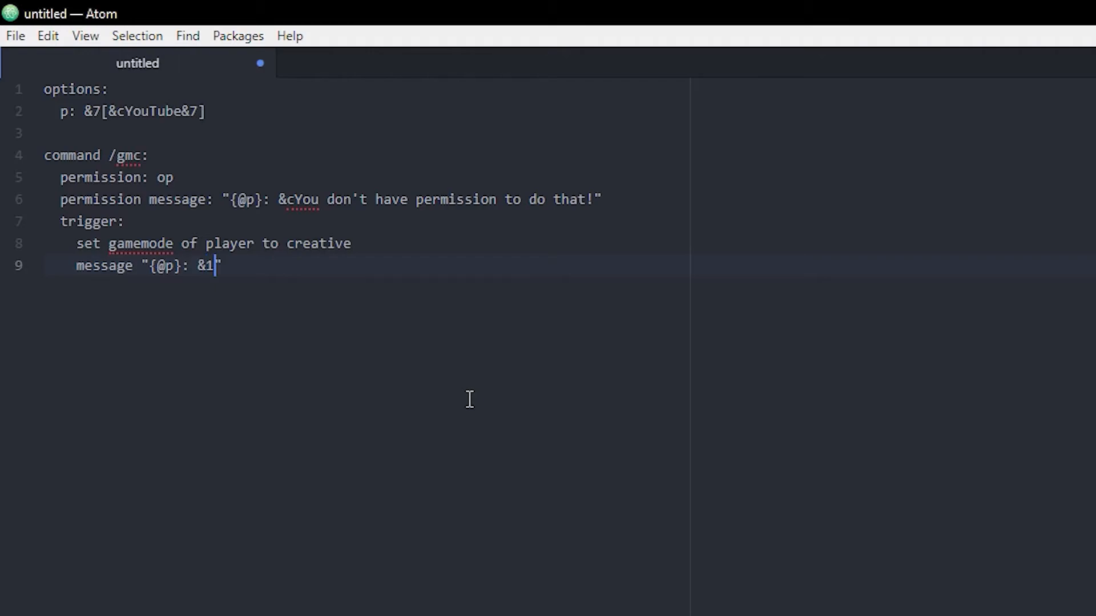
type("Y\"")
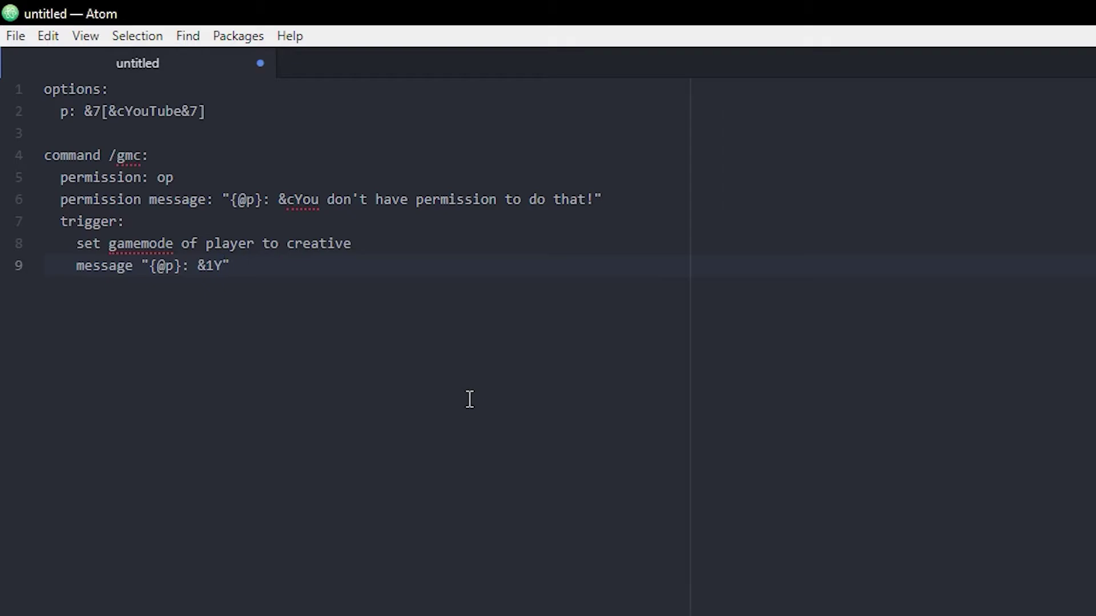
type("our g")
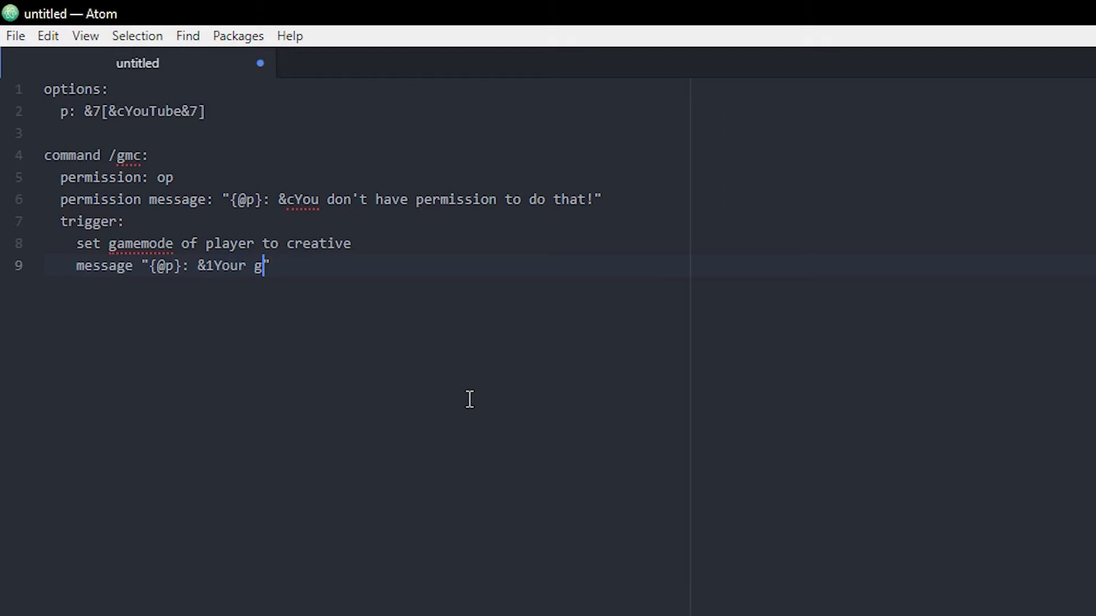
type("amemode is n")
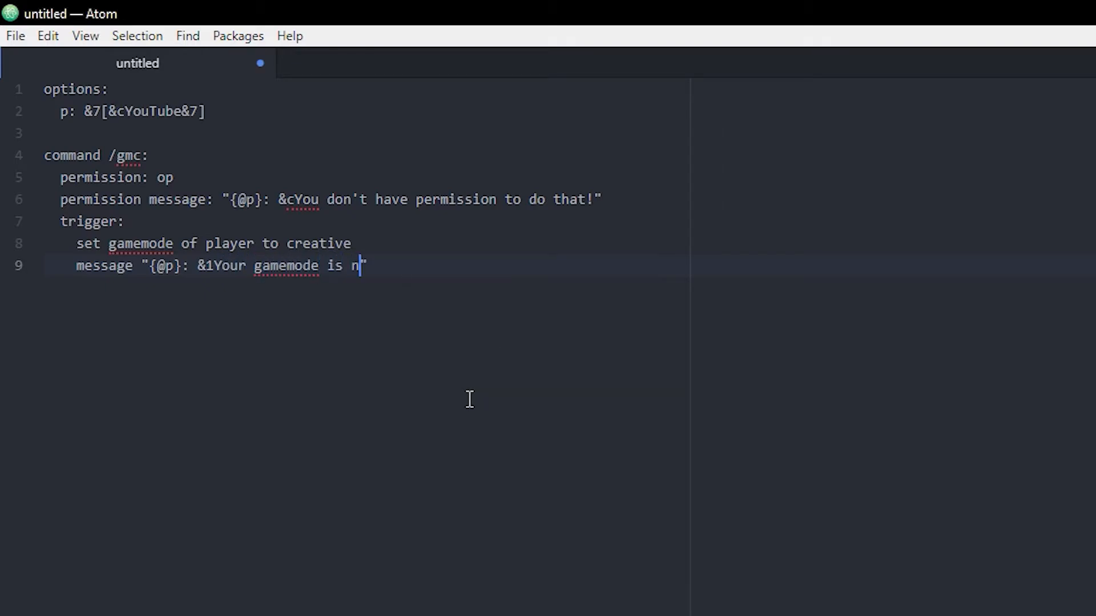
type("ow")
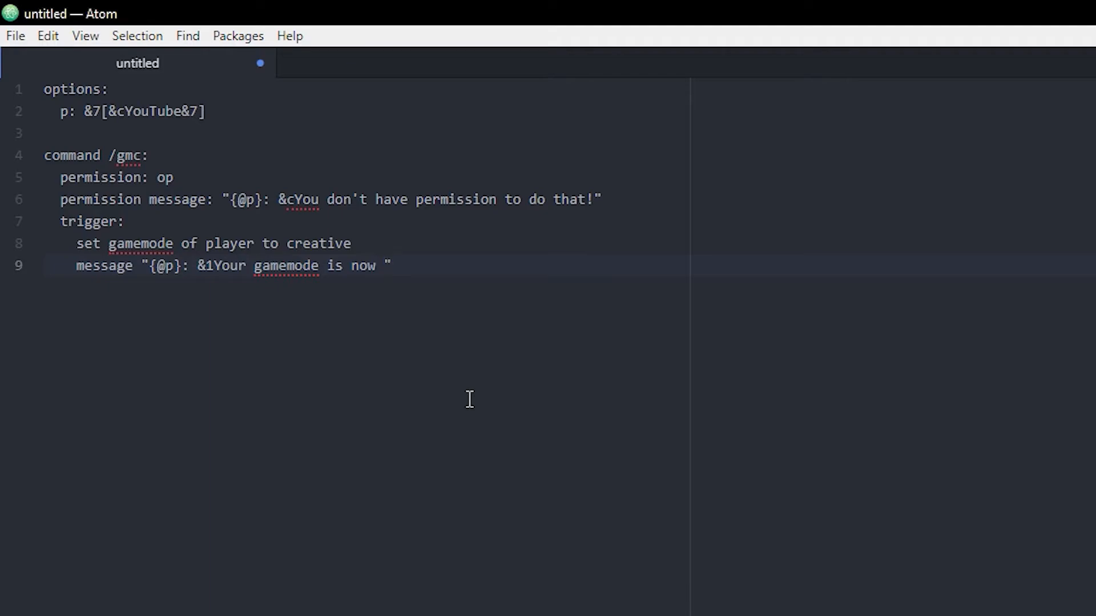
type("&6")
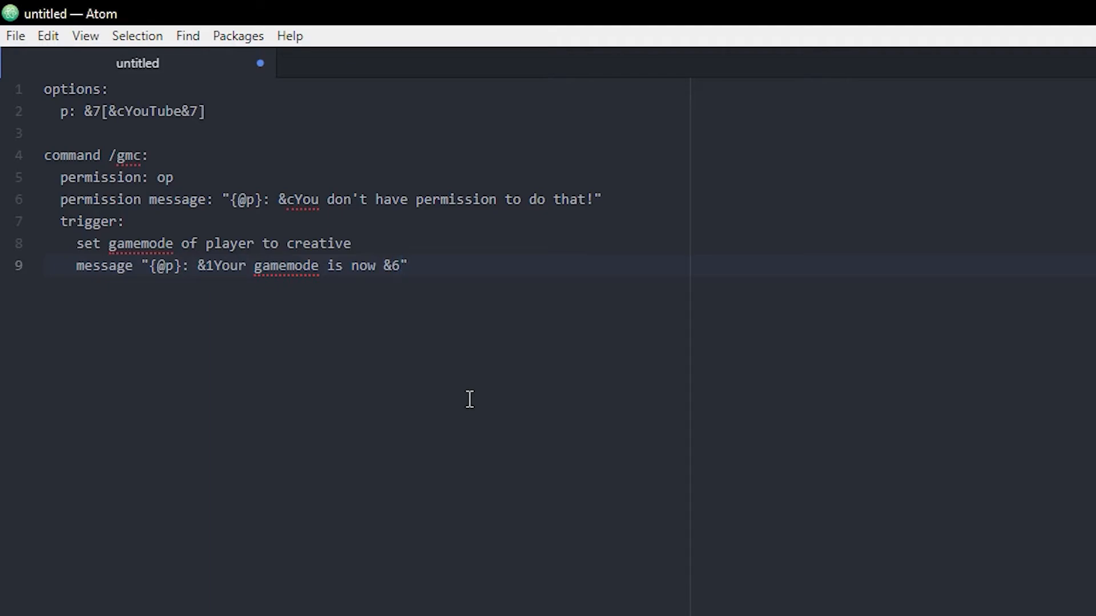
type("C")
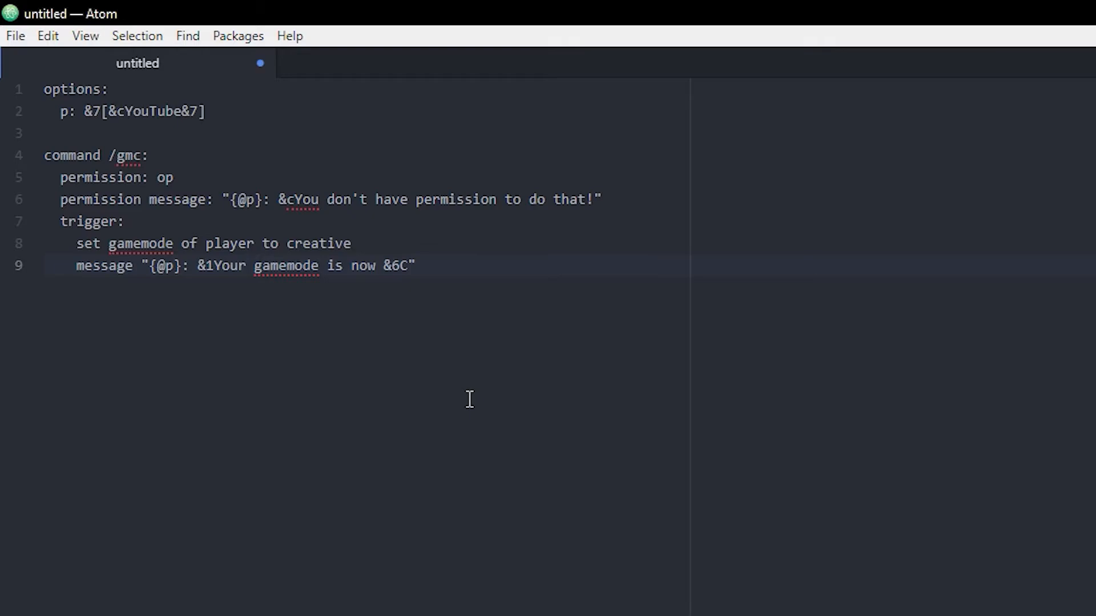
type("re")
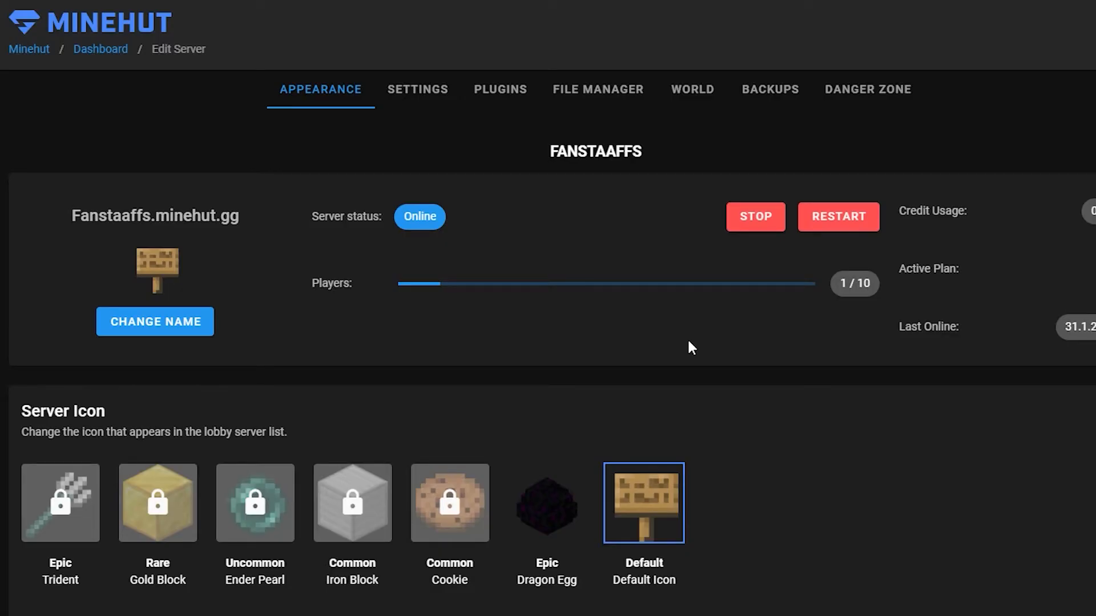
mouse_move(628, 196)
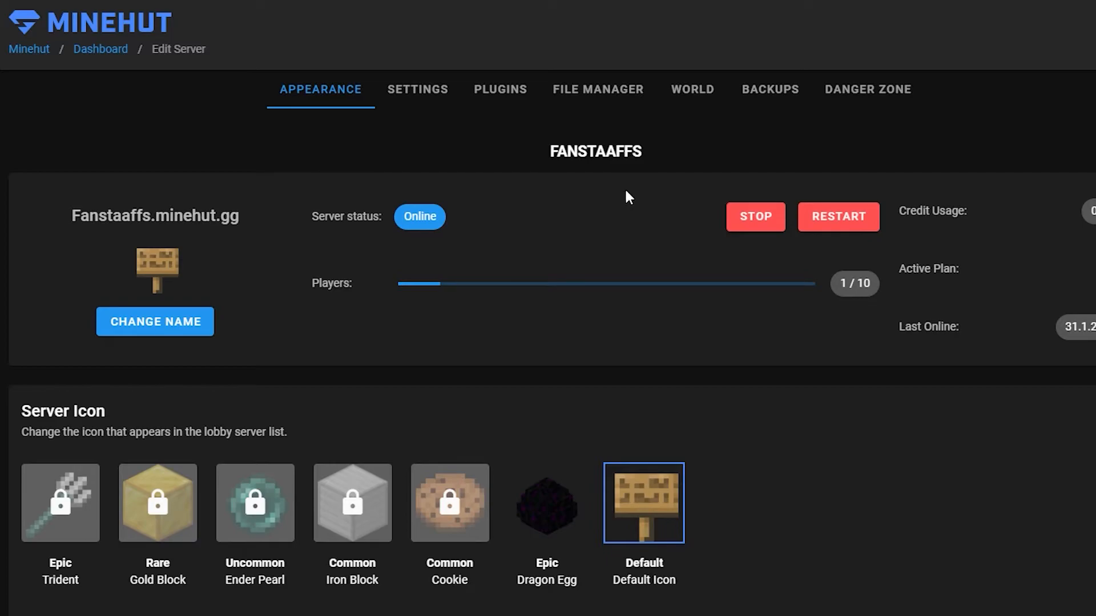
mouse_move(651, 160)
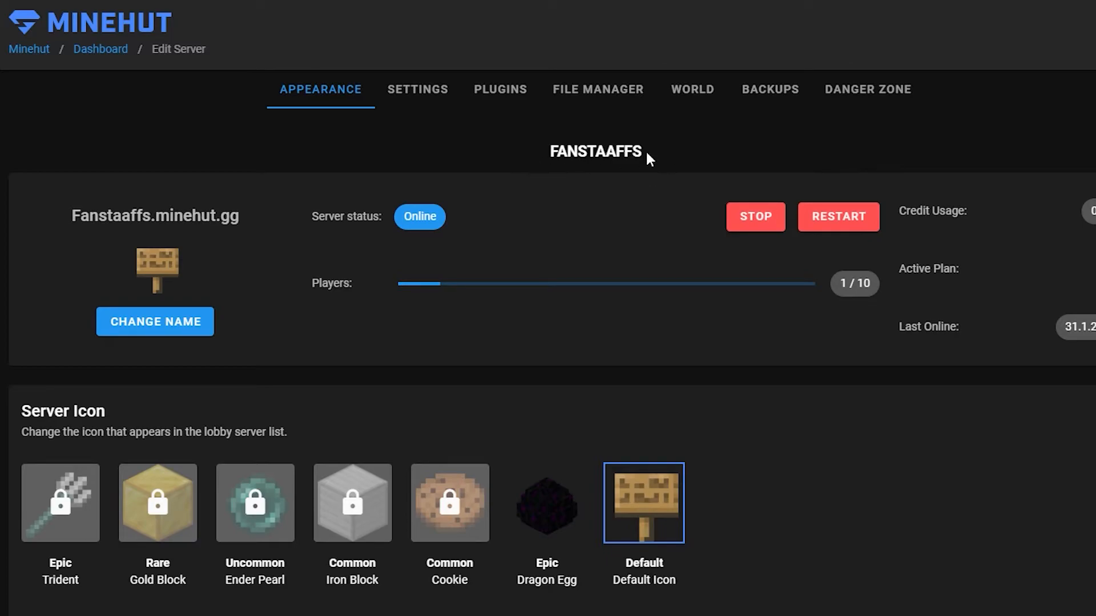
Navigate the file manager to the /plugins/Skript/scripts folder
left_click(598, 89)
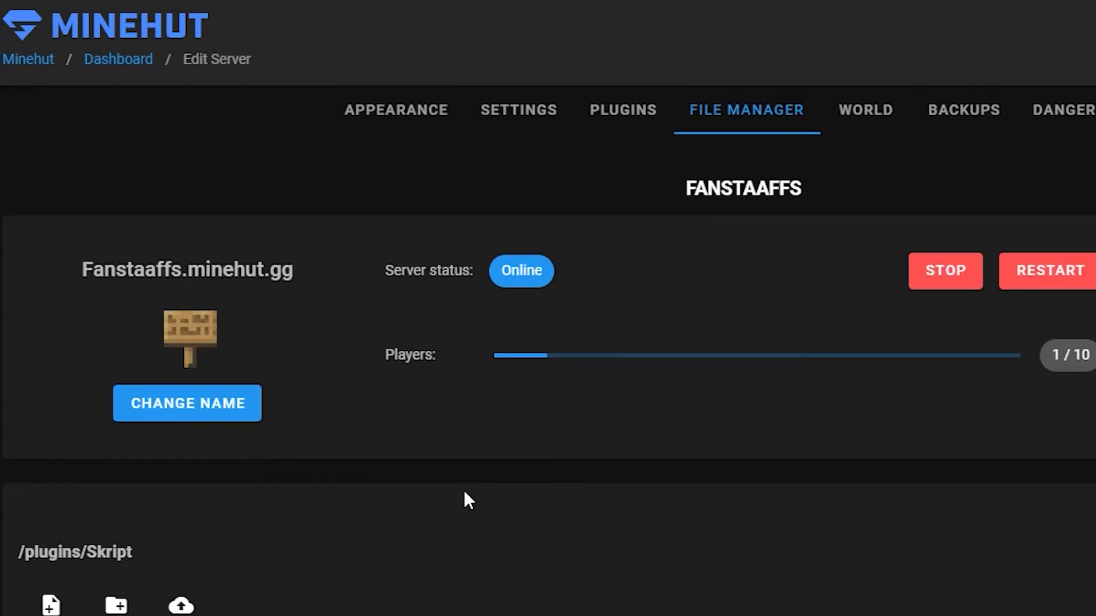
scroll("down", 3)
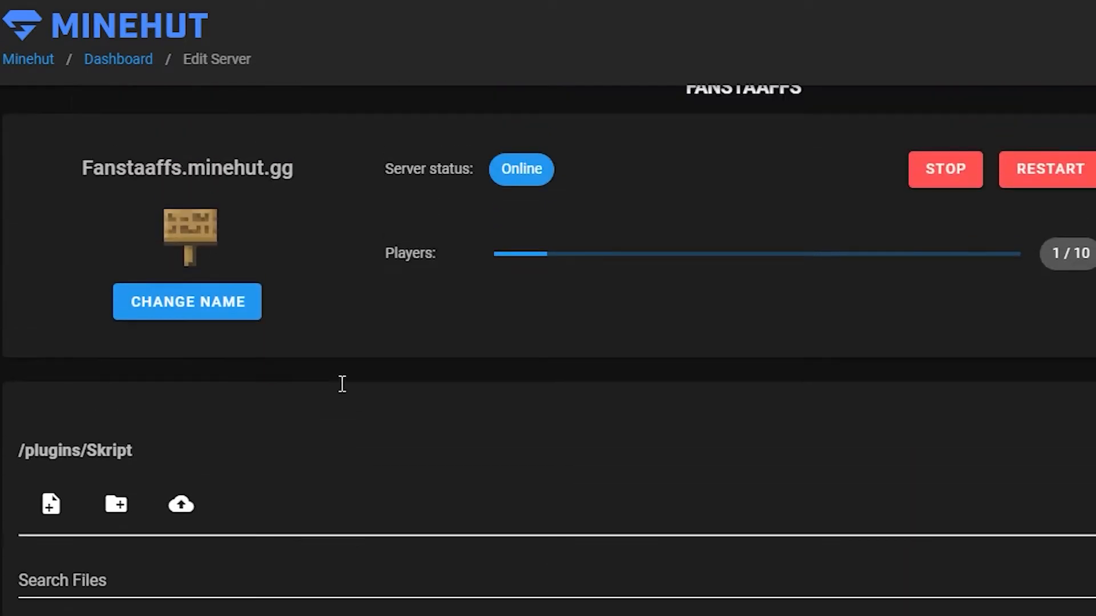
scroll("down", 3)
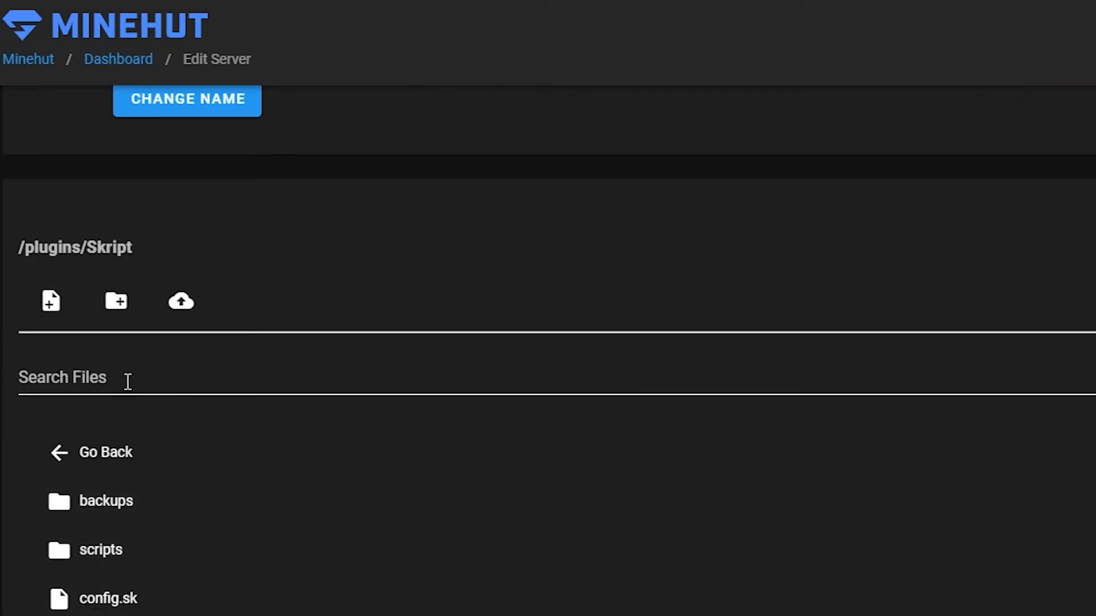
left_click(97, 549)
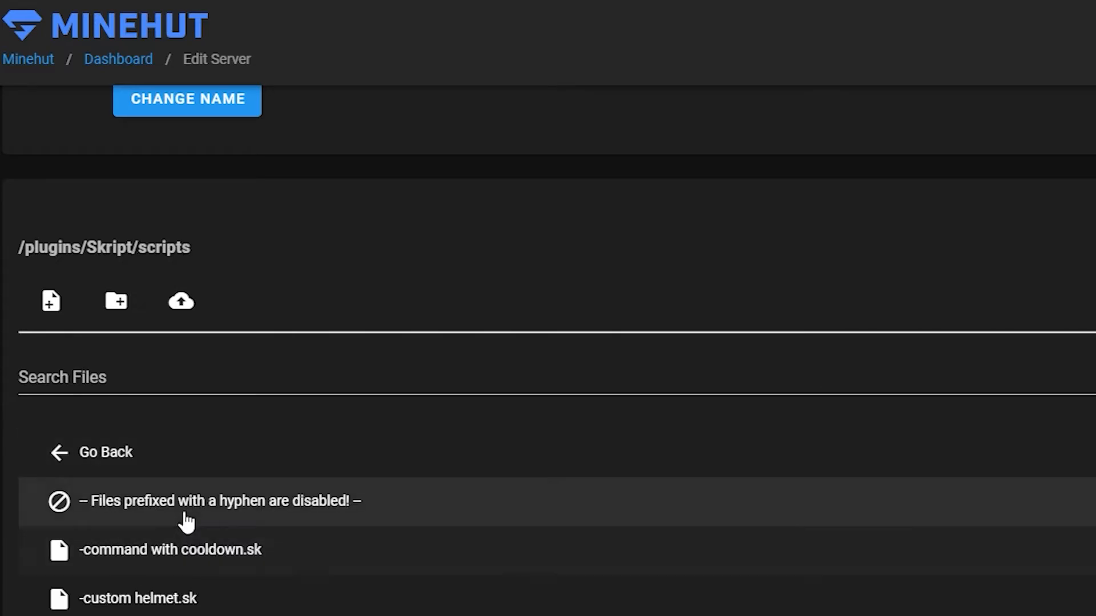
scroll("down", 3)
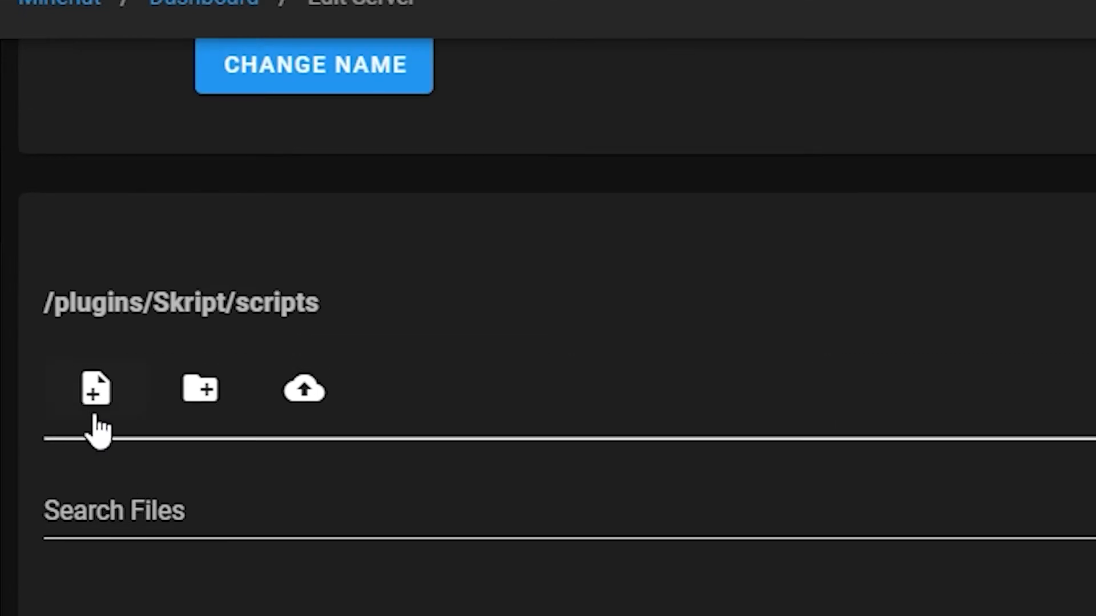
Create a new file named commands.sk in the scripts folder
left_click(95, 389)
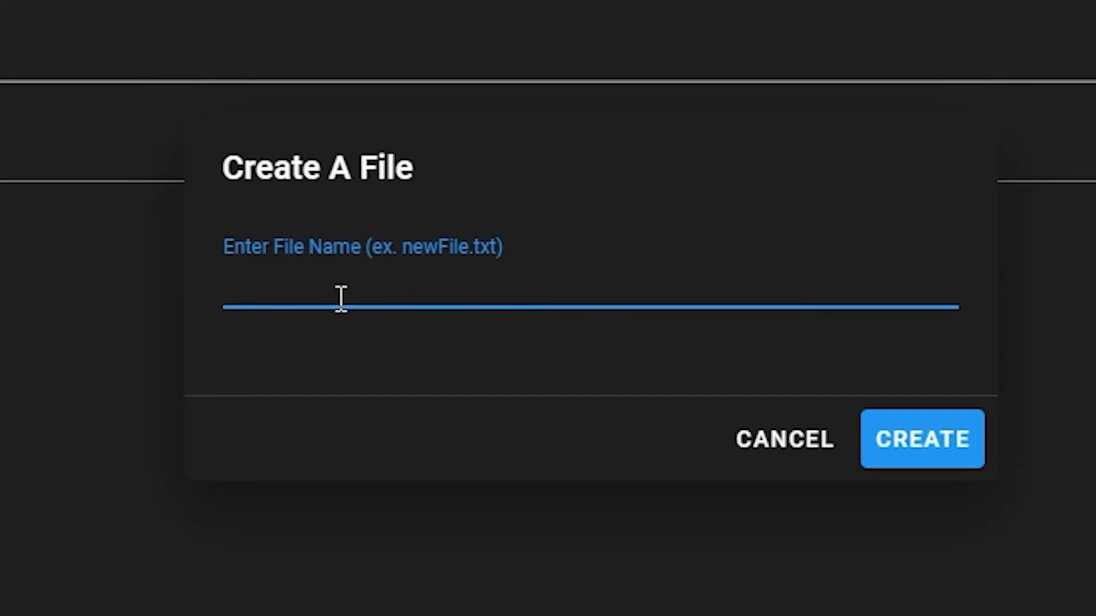
type("commands.sk")
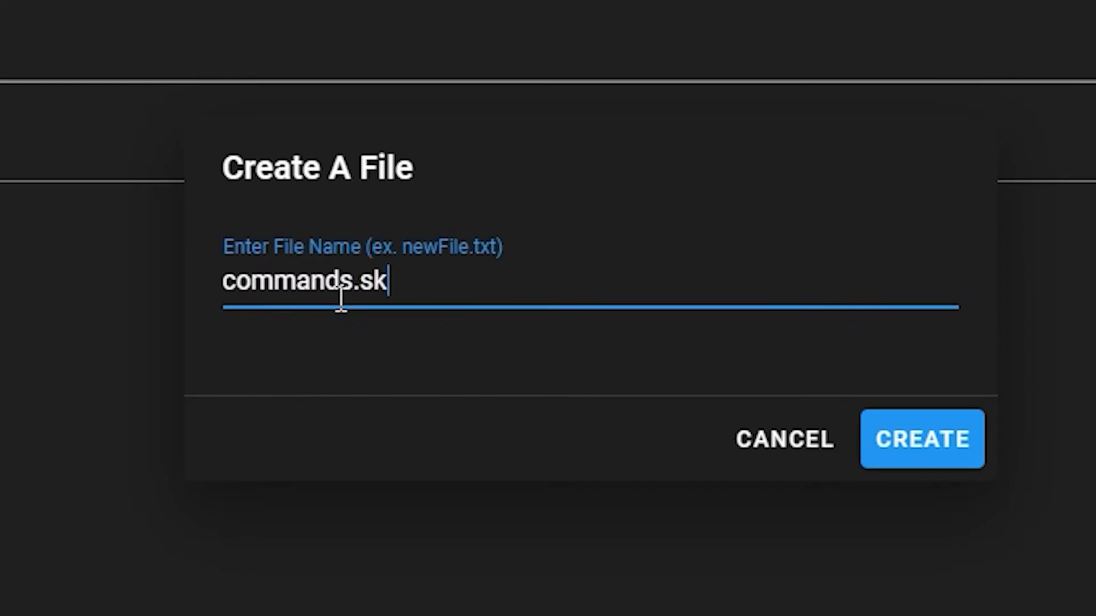
left_click(923, 439)
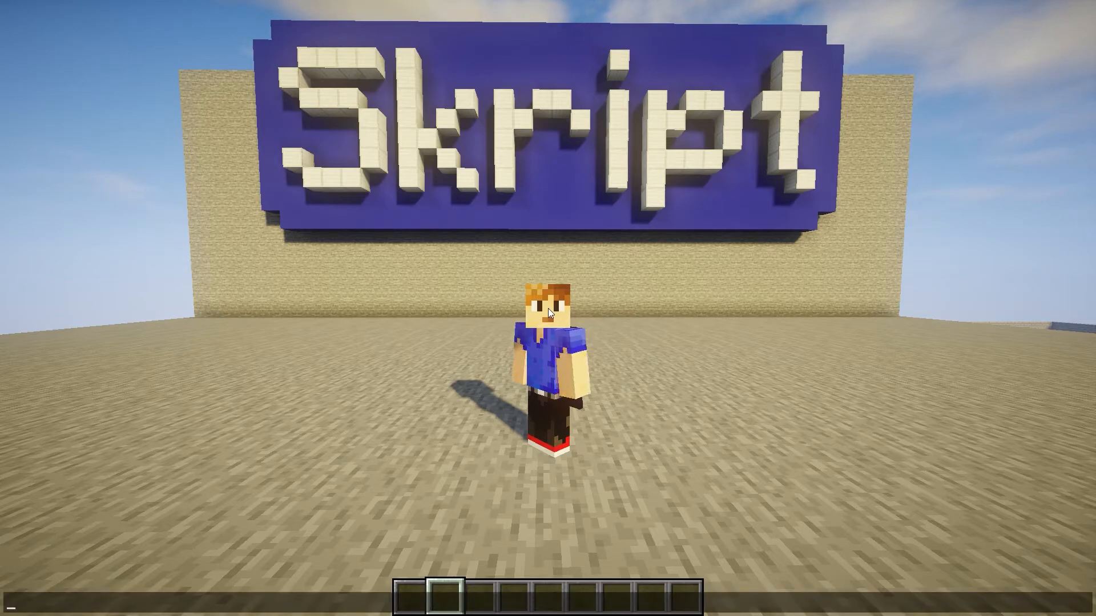
Run '/skript reload commands' in chat, then try the /gmc command
type("/skript")
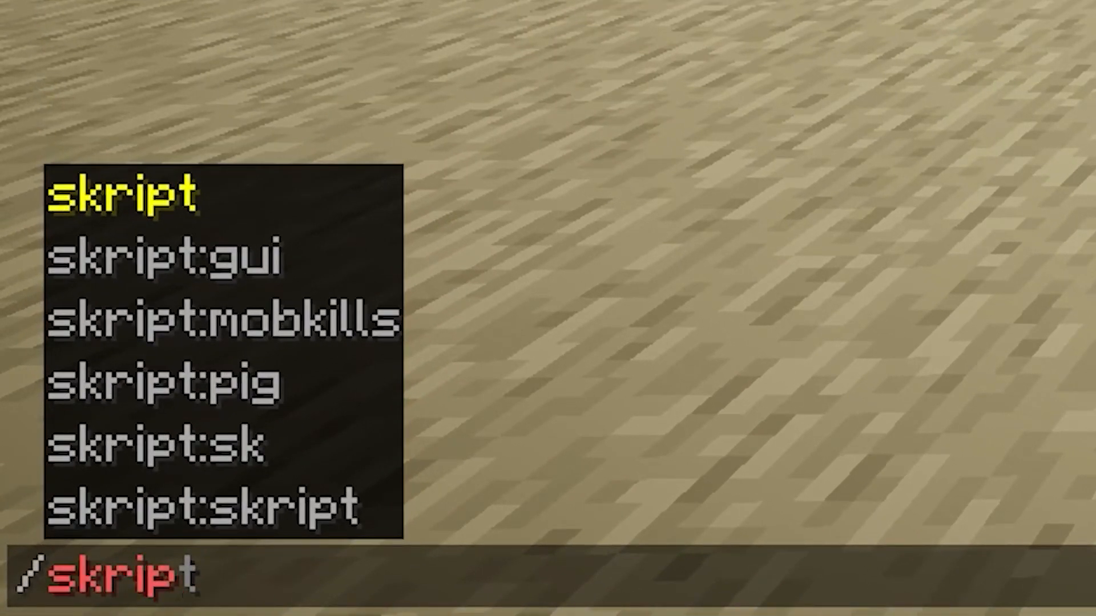
type("reload")
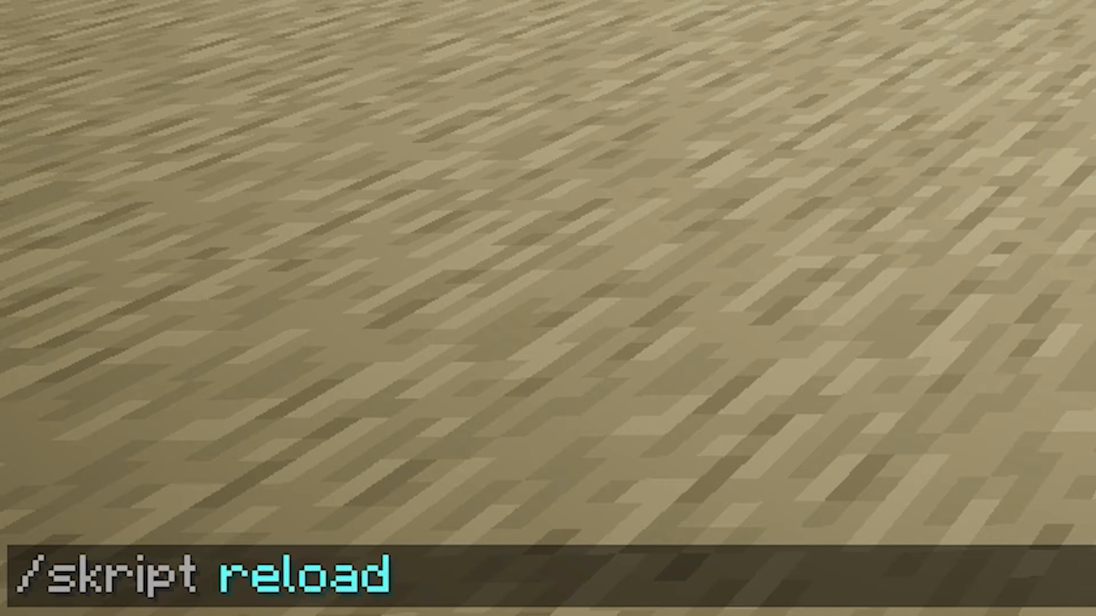
type("command")
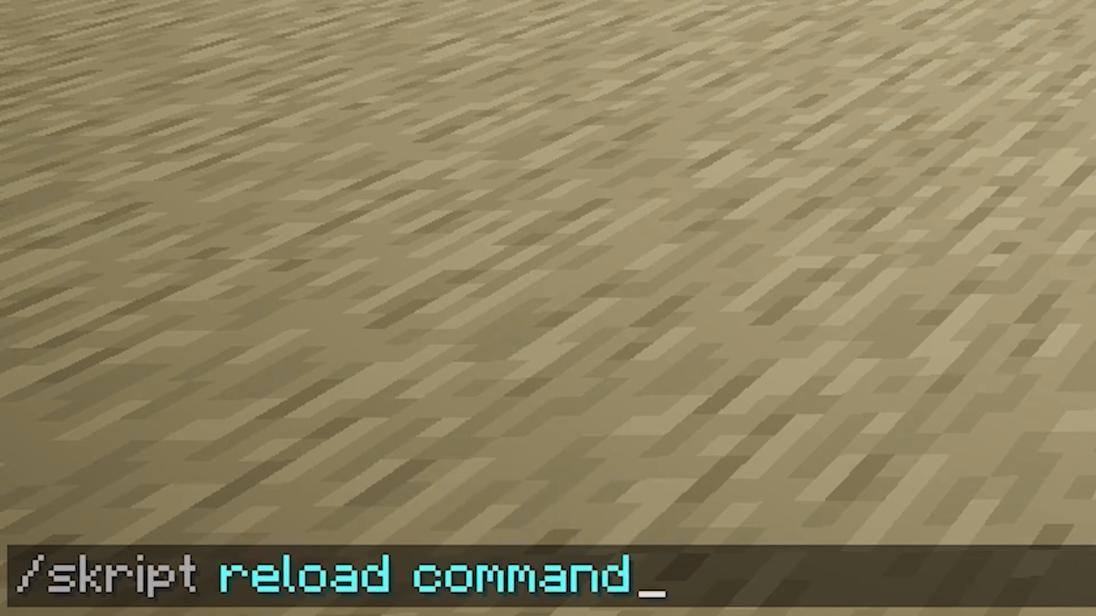
type("s")
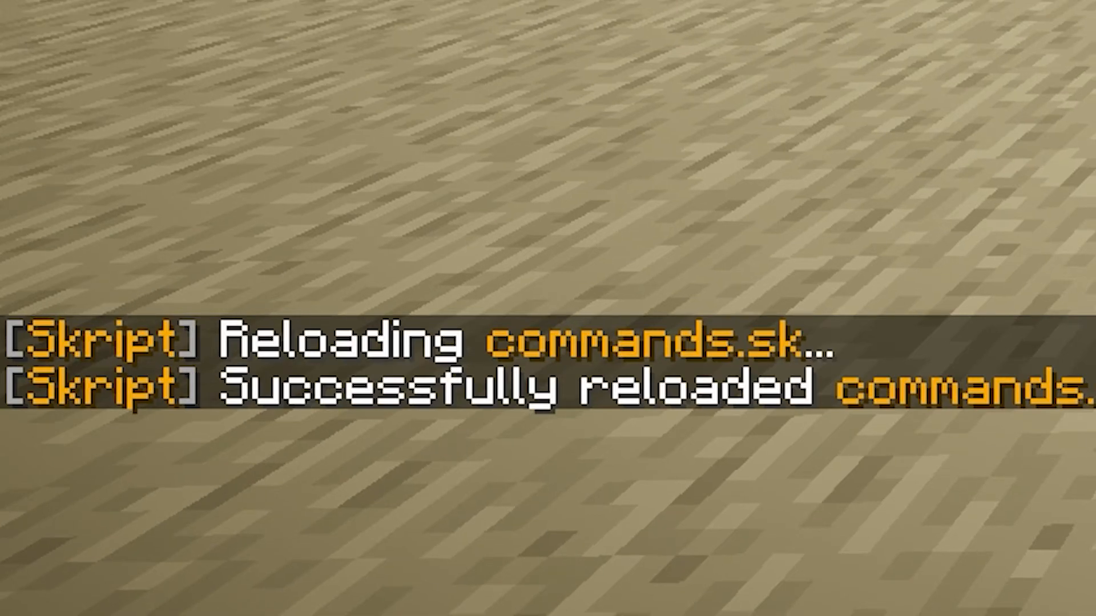
type("/gm")
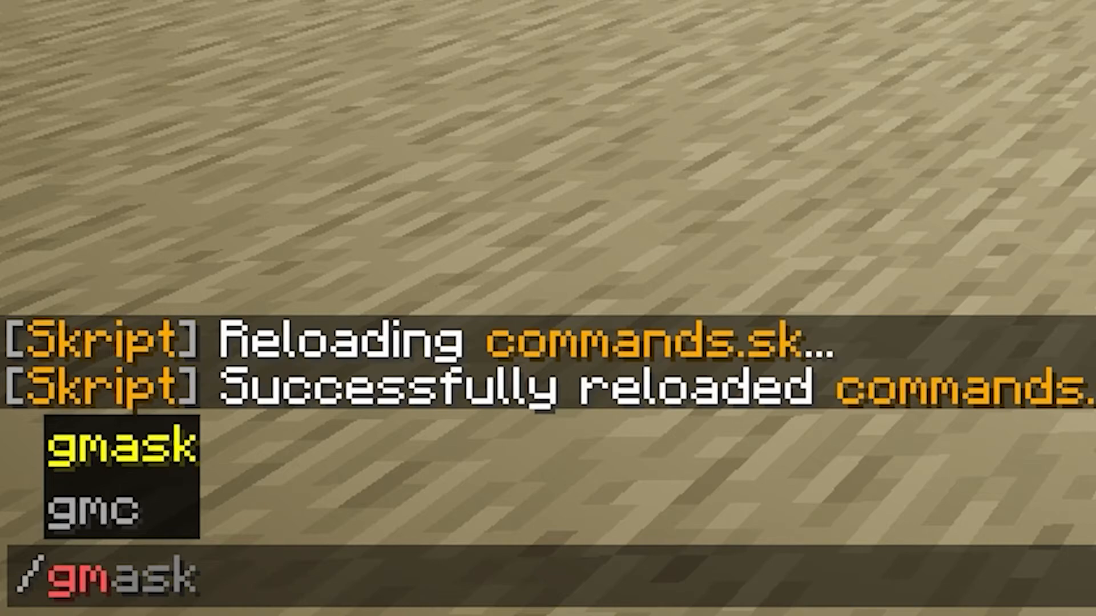
key("Enter")
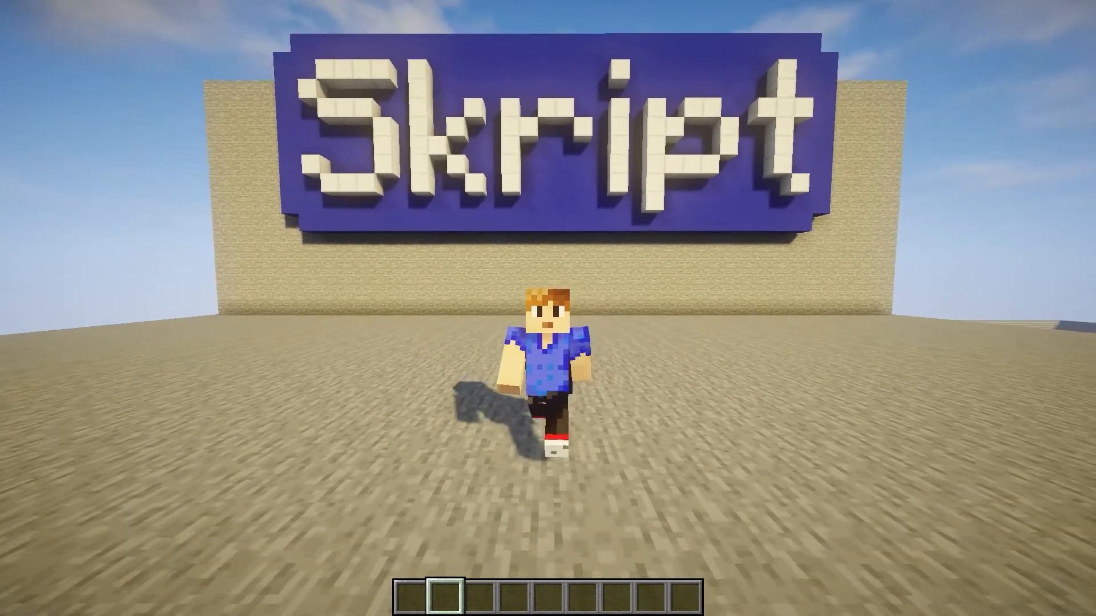
Run '/gamemode spectator' in chat to switch to spectator mode
type("/")
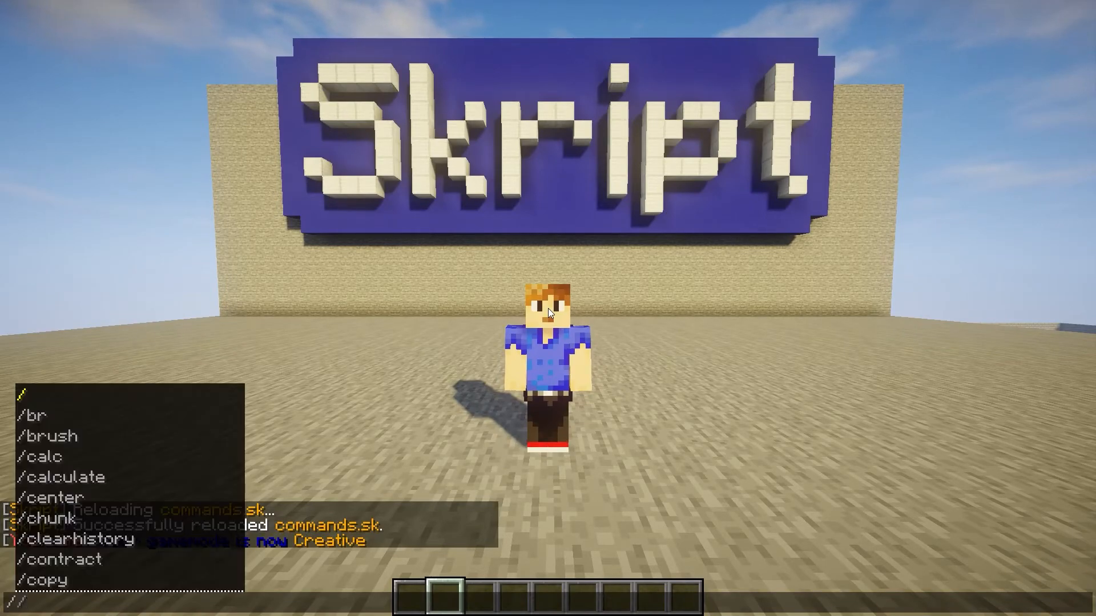
type("/gamemode spectator")
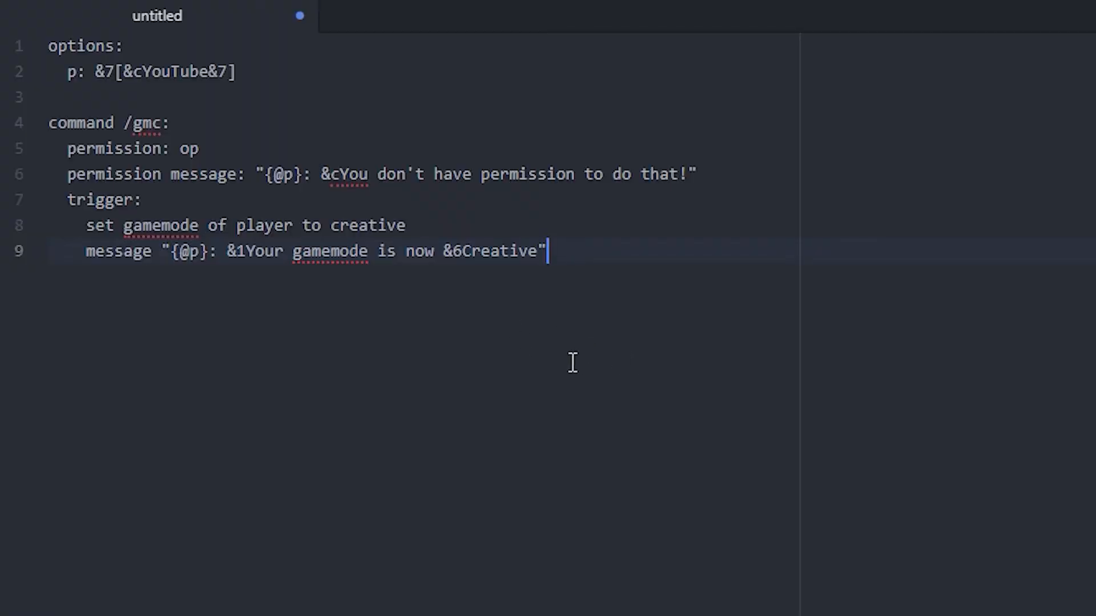
mouse_move(251, 269)
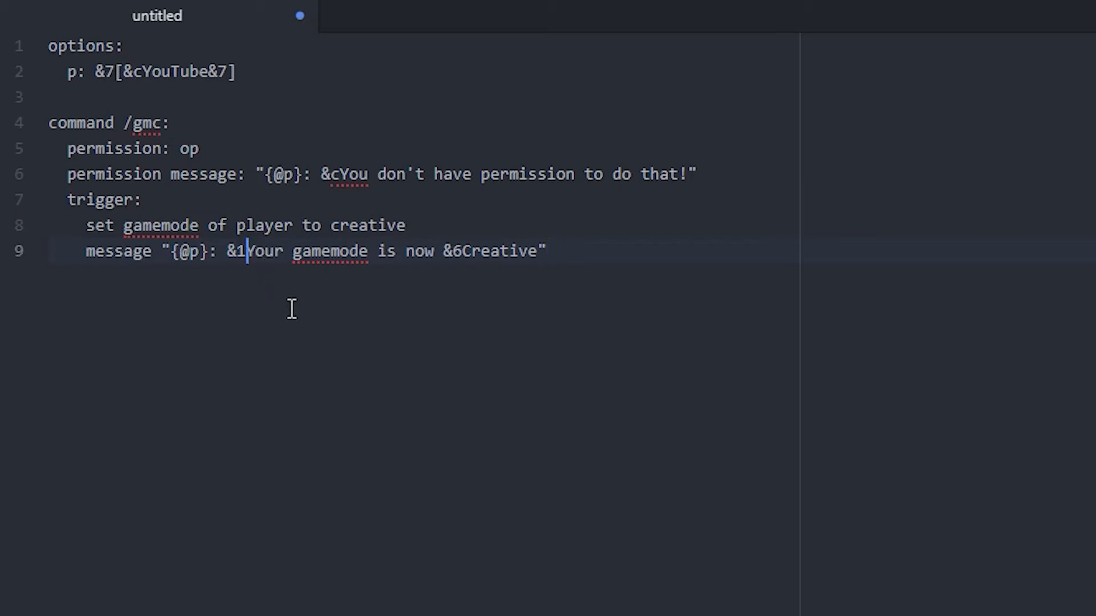
Finish the /gmc message as "&7Your gamemode is now &6Creative" and select the command block
type("7")
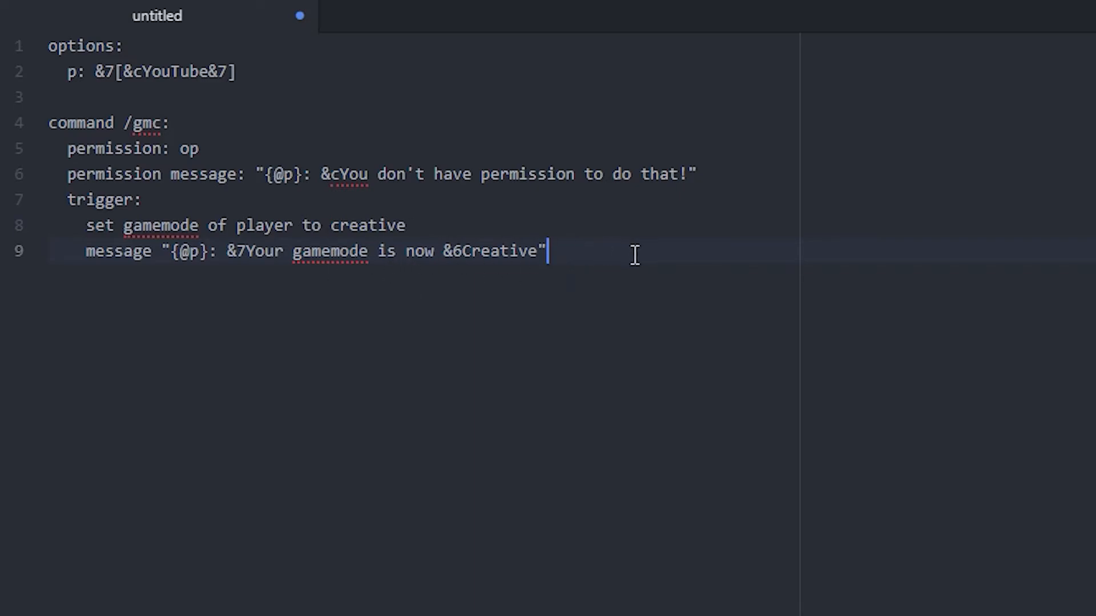
mouse_move(421, 297)
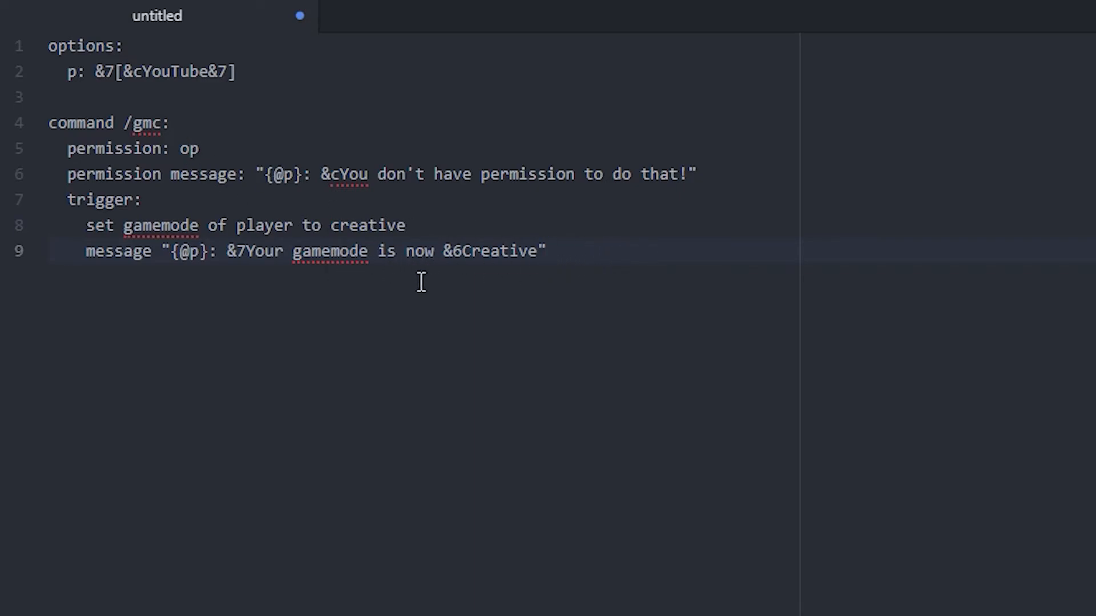
left_click(577, 269)
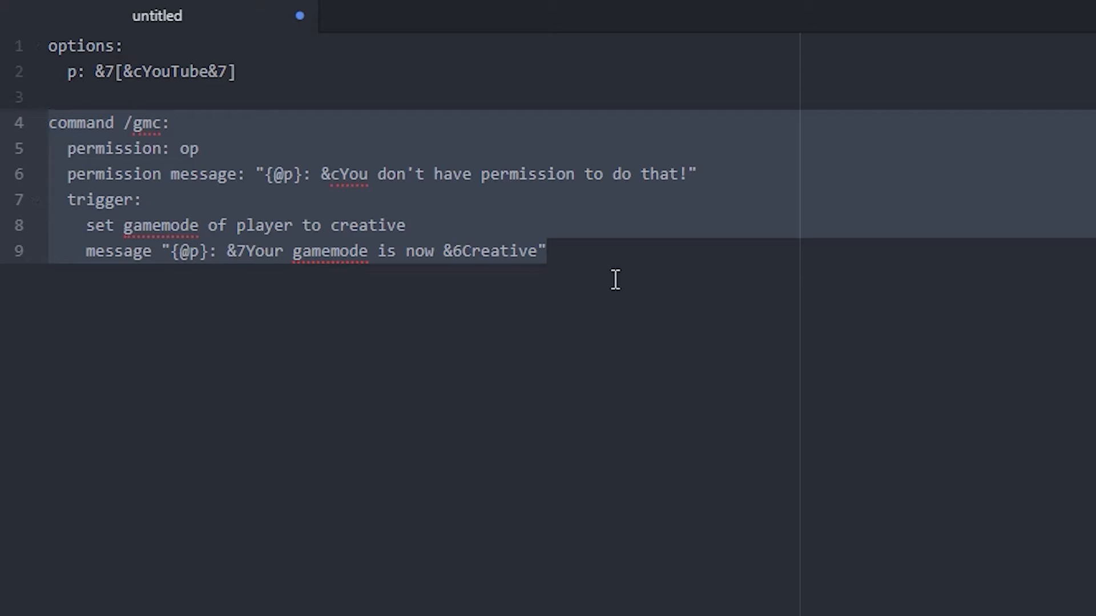
Paste a copy of the /gmc block below the original at line 11, removing the stray #
key("Enter")
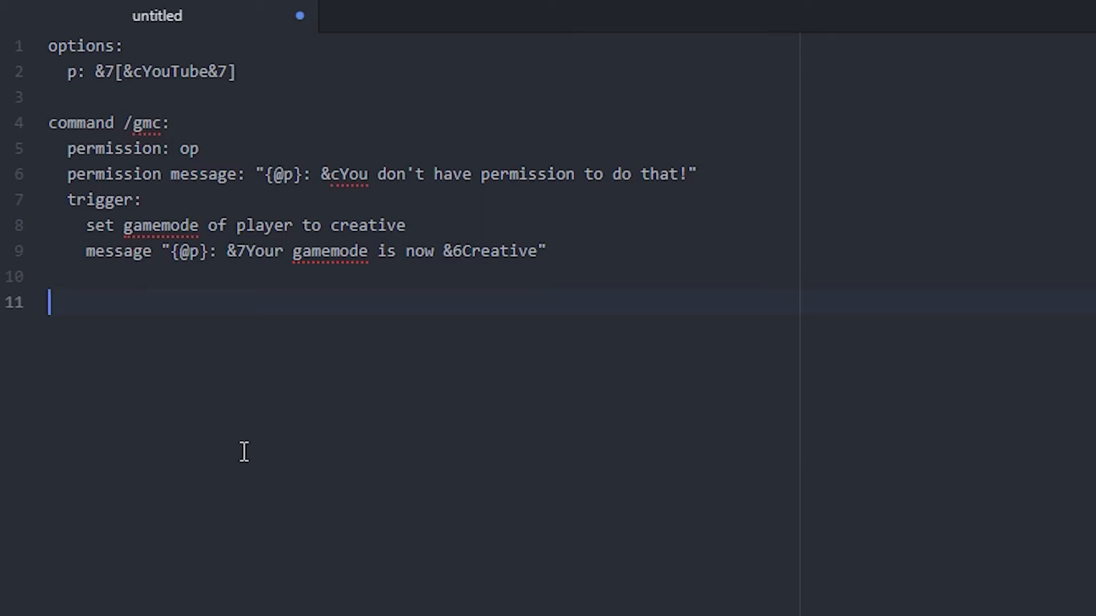
mouse_move(85, 315)
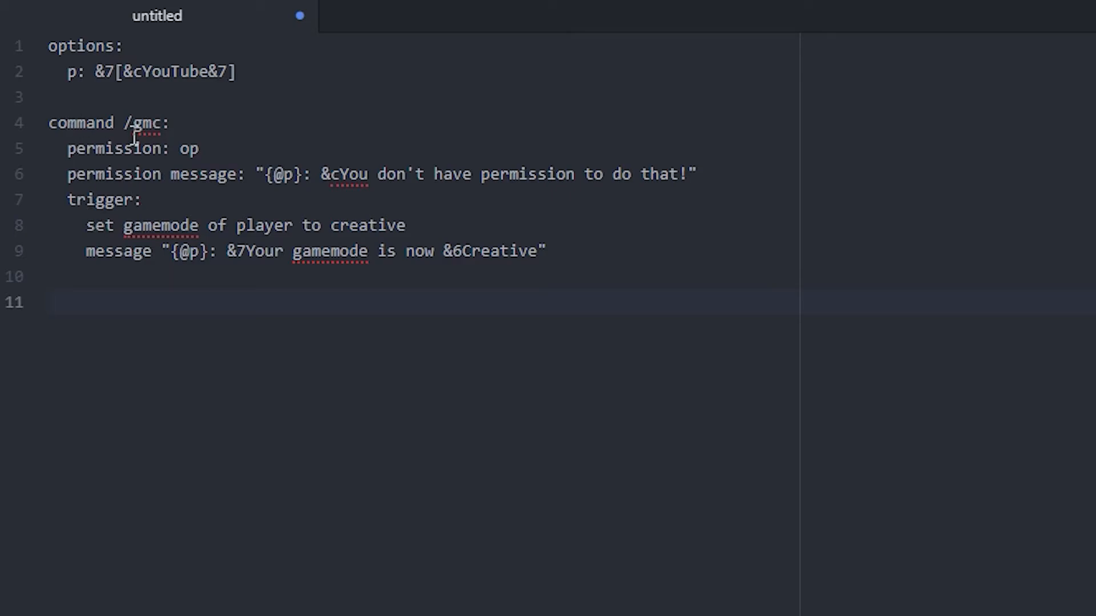
type("#")
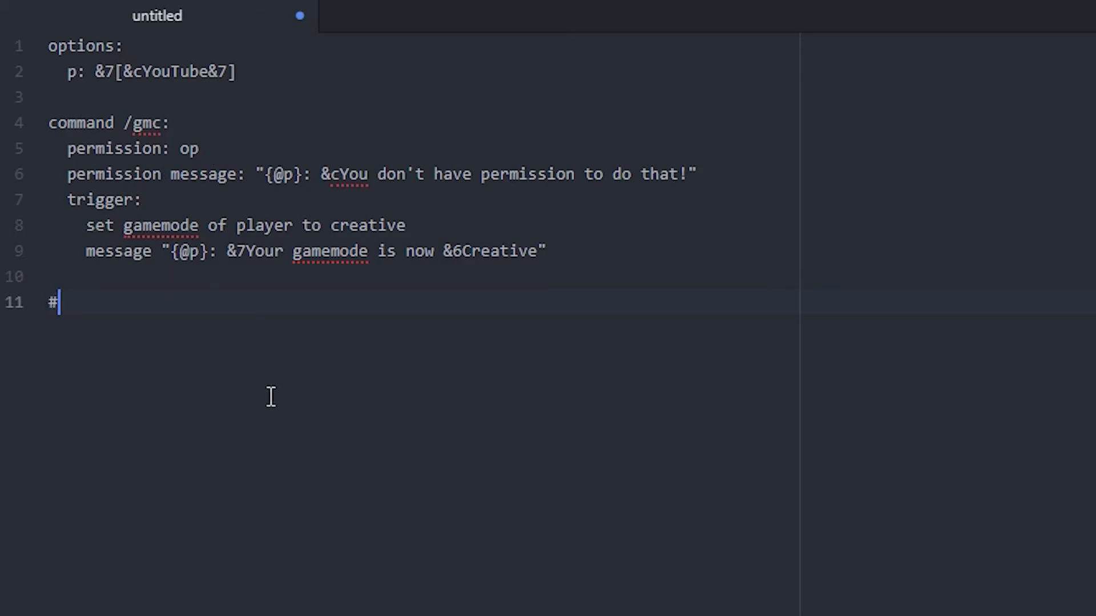
key("Enter")
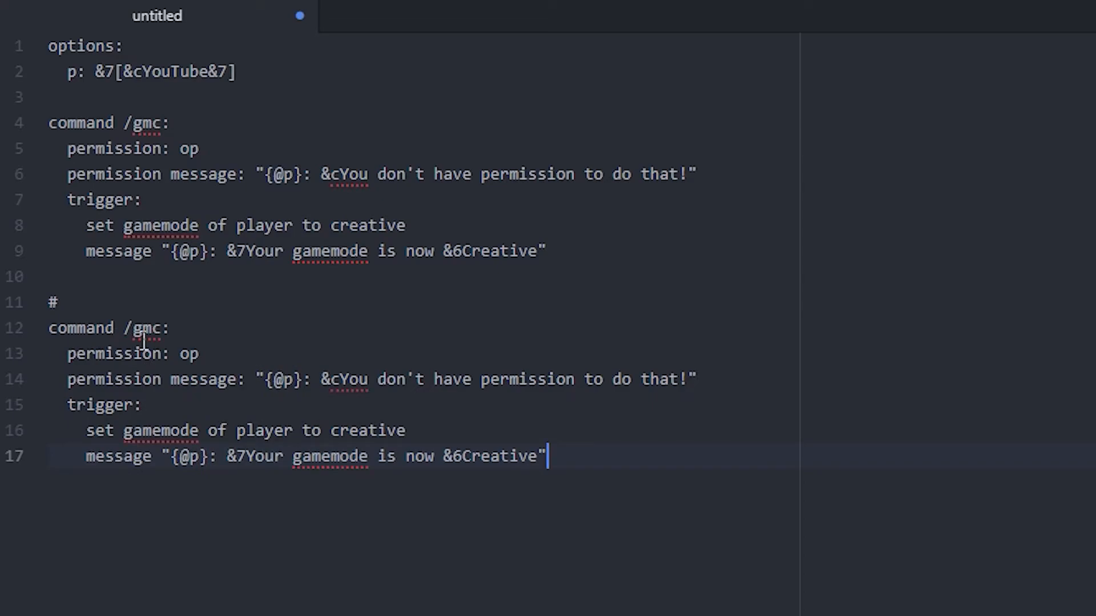
key("ctrl+shift+k")
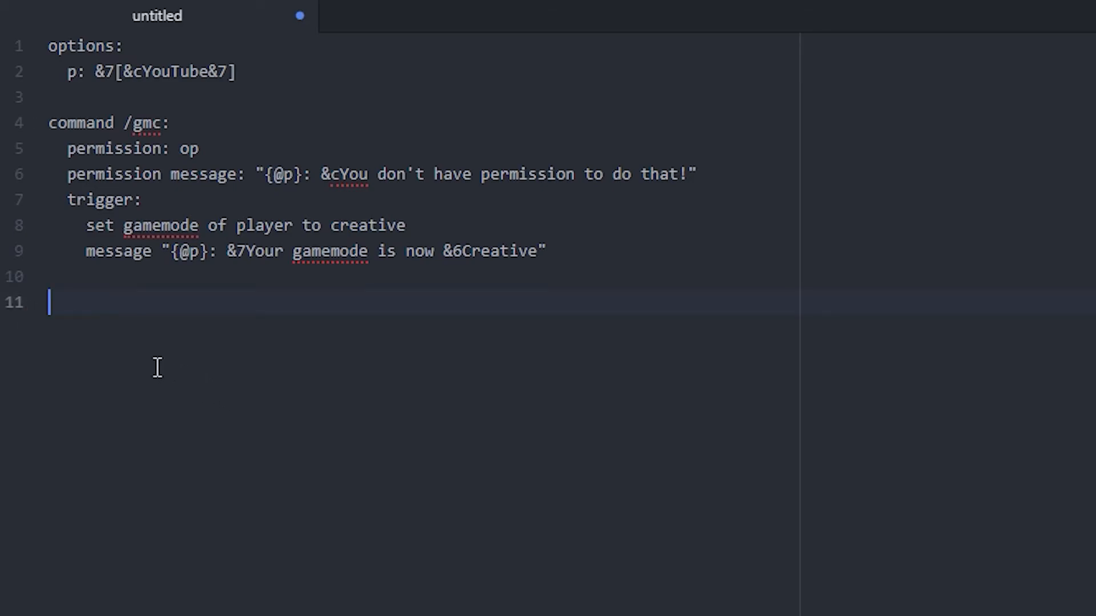
type("#")
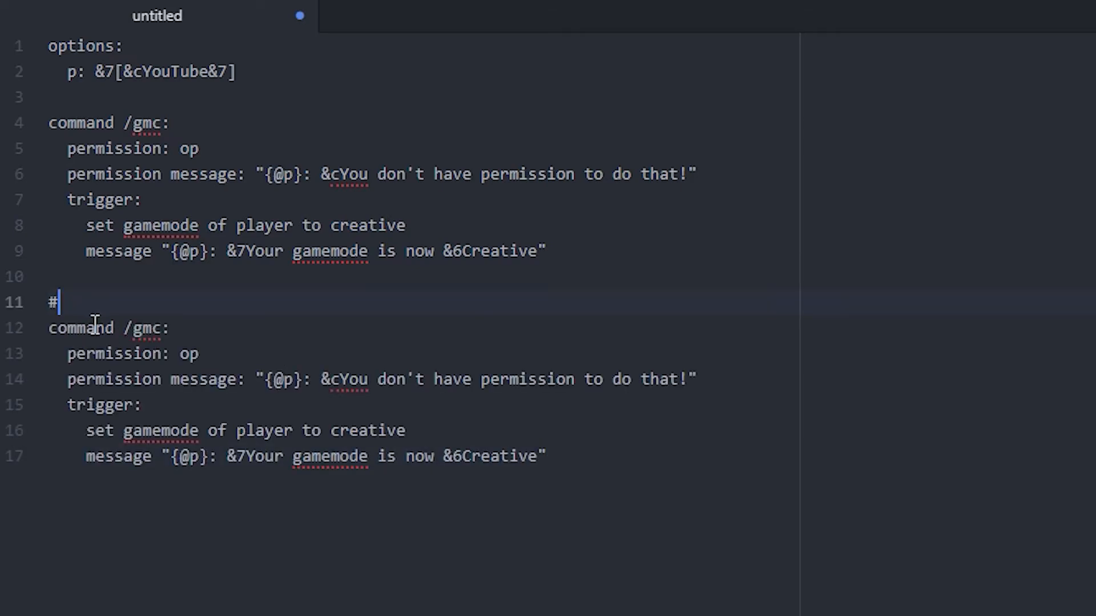
key("Backspace")
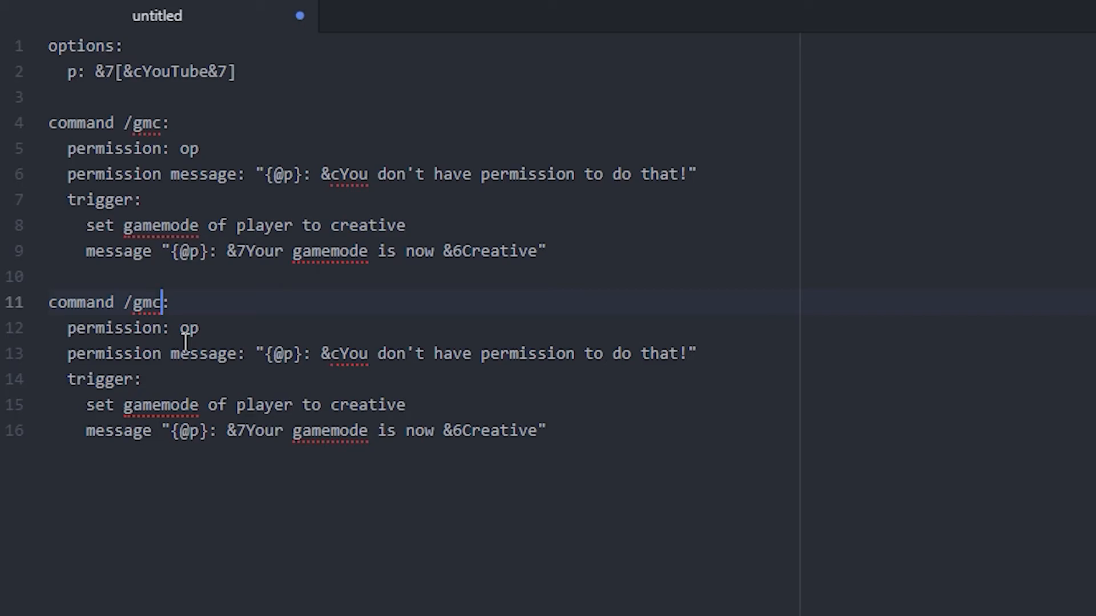
Turn the copy into /gms setting survival with message "&6Survival", then paste two more copies
type("s")
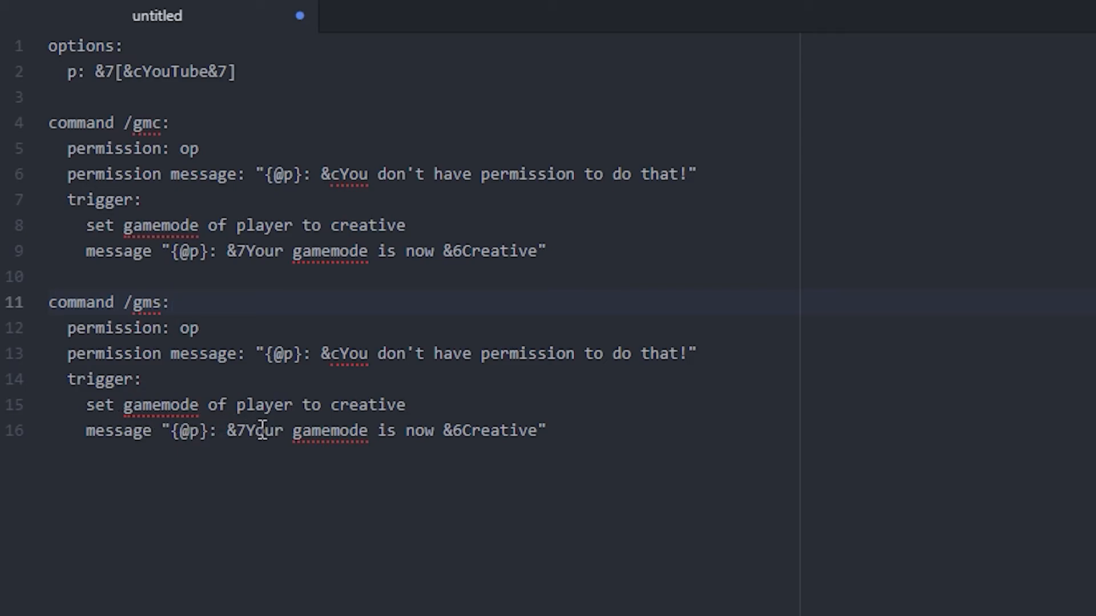
double_click(365, 404)
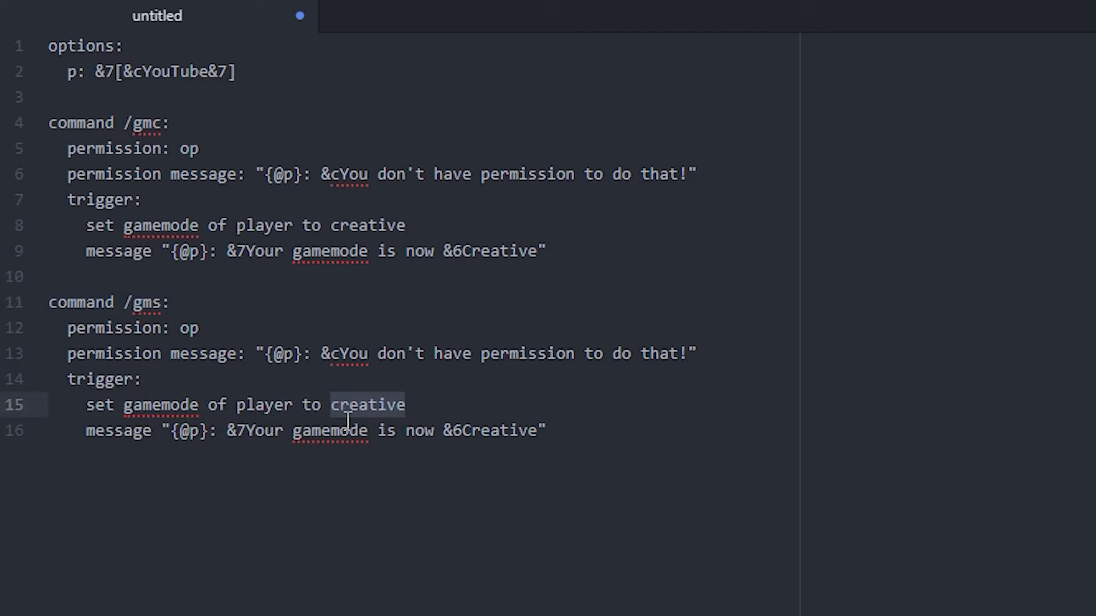
type("survival")
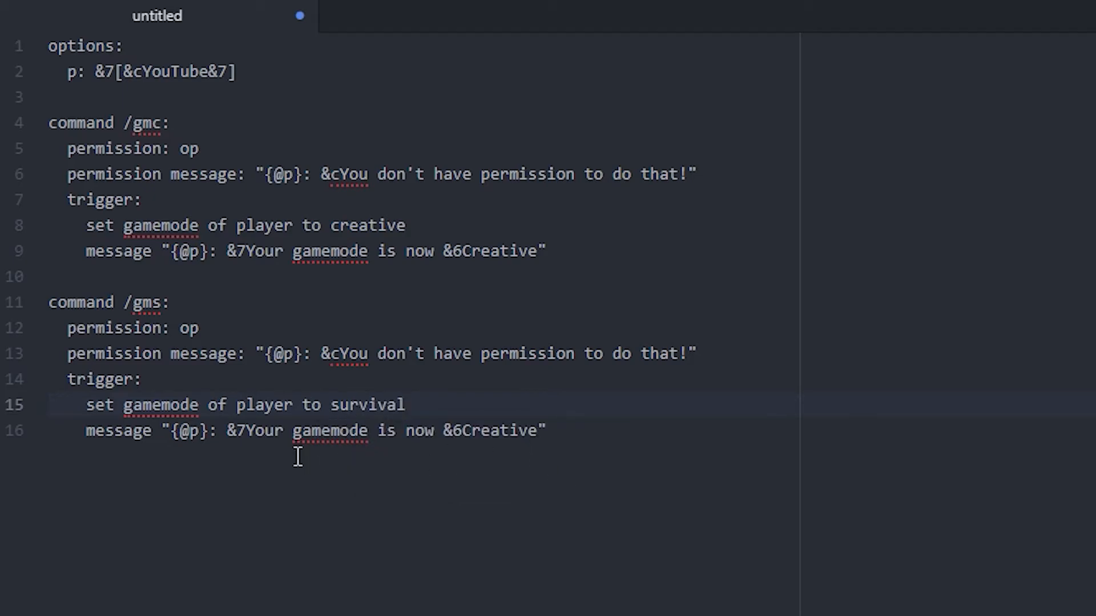
double_click(497, 432)
type("Su")
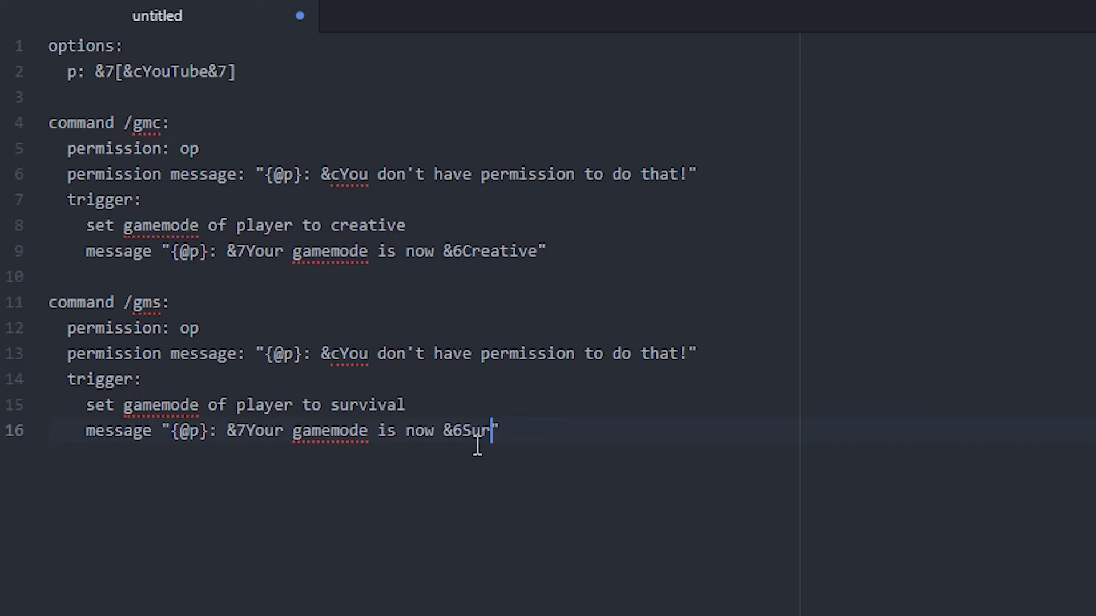
type("vival")
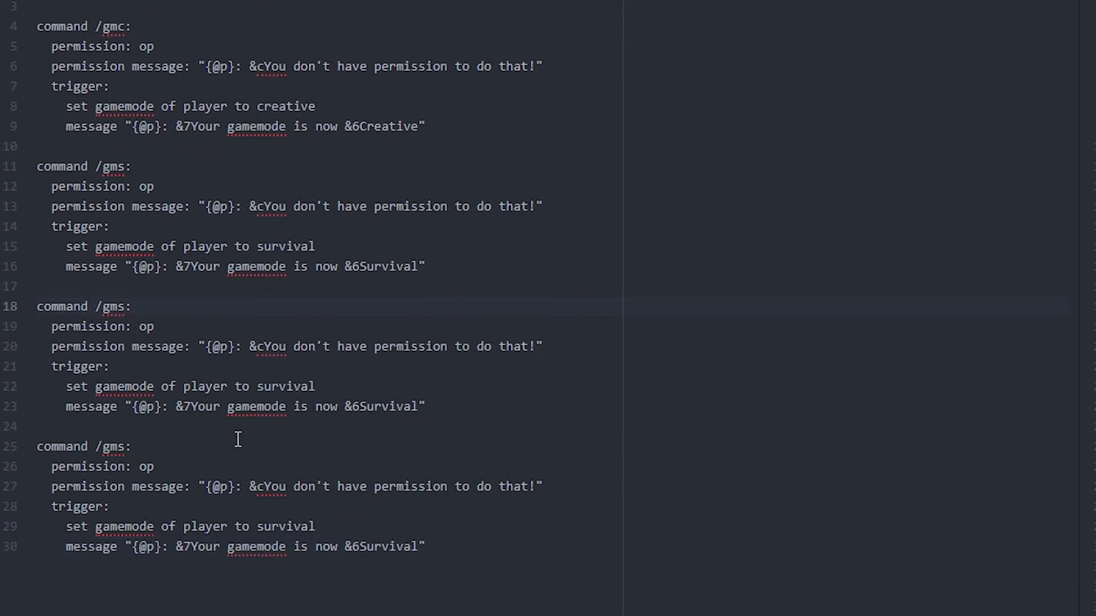
Make the third block /gma for Adventure and the fourth /gmsp for Spectator, then select all
left_click(126, 306)
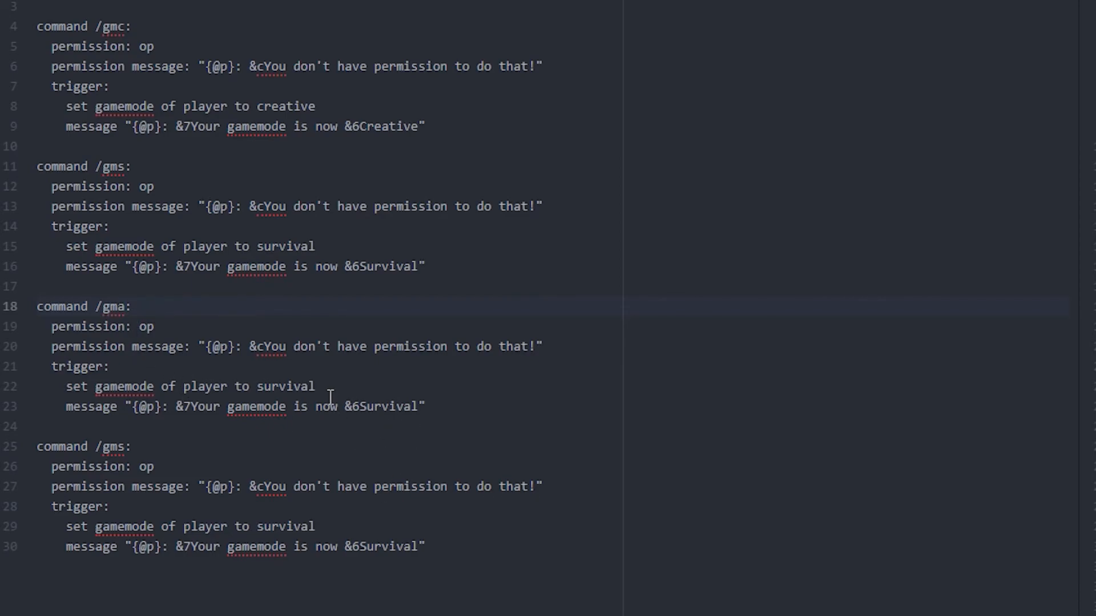
type("adventure")
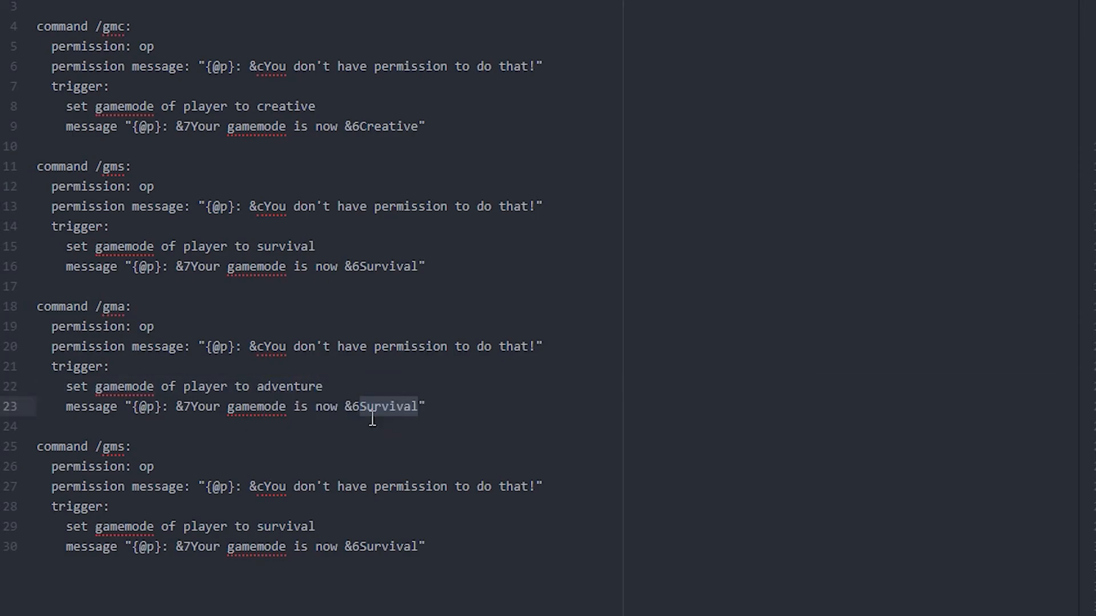
type("Adventure")
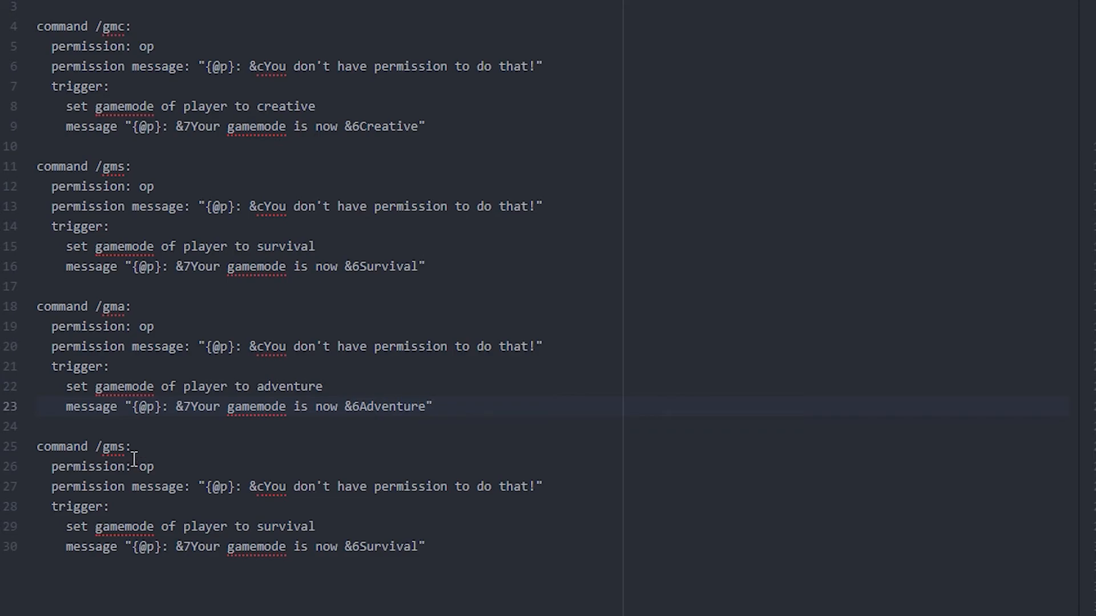
left_click(123, 448)
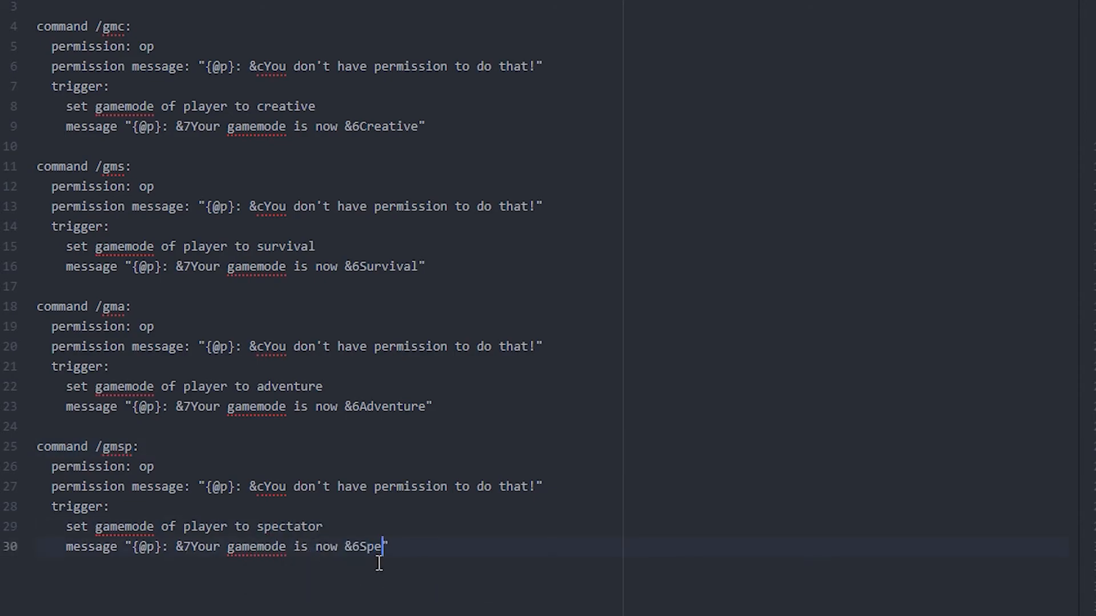
type("ctator\"")
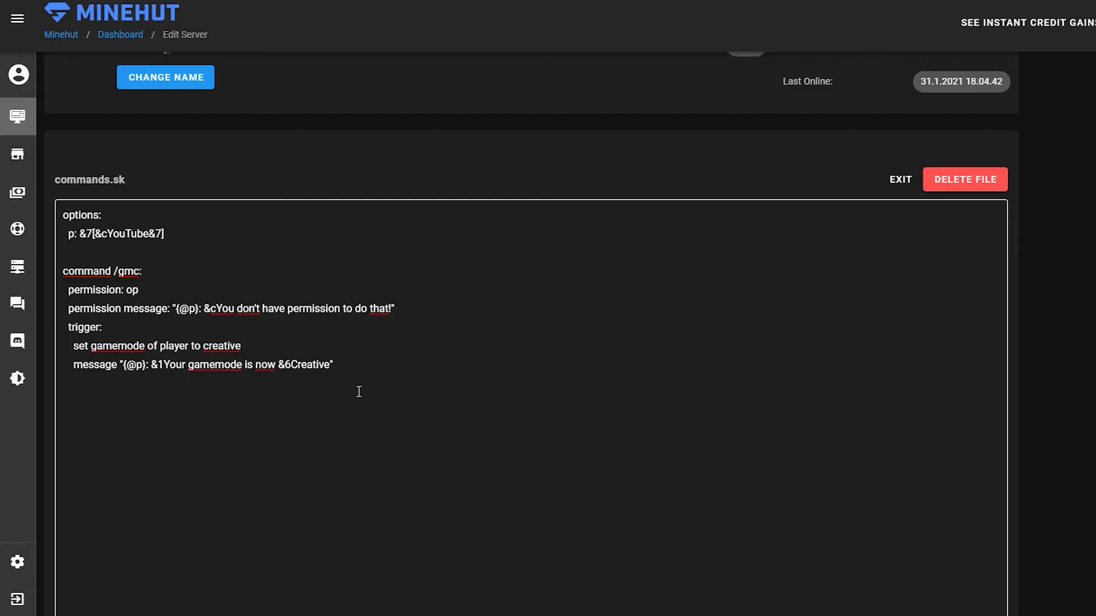
key("Ctrl+a")
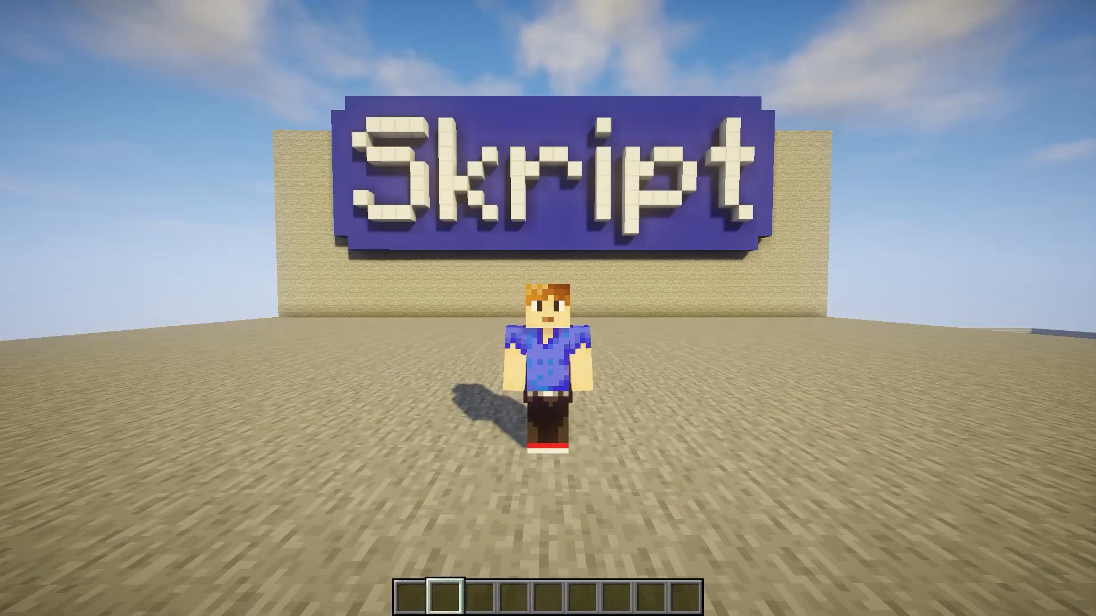
Reload commands.sk in chat and run /skript:gmc and /gmsp to test the new gamemodes
key("enter")
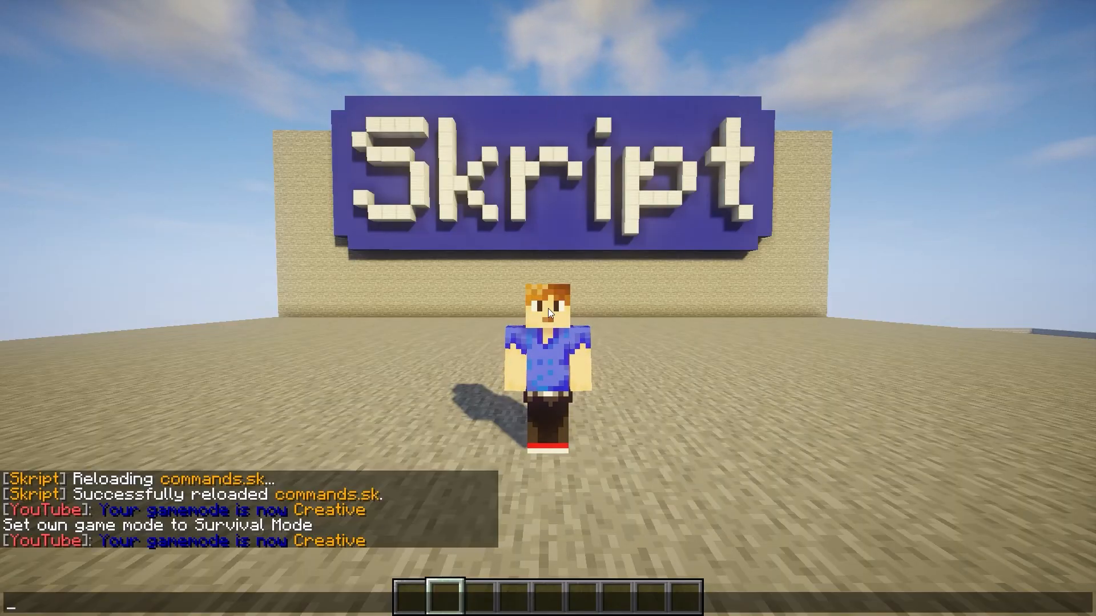
type("/skript:gmc")
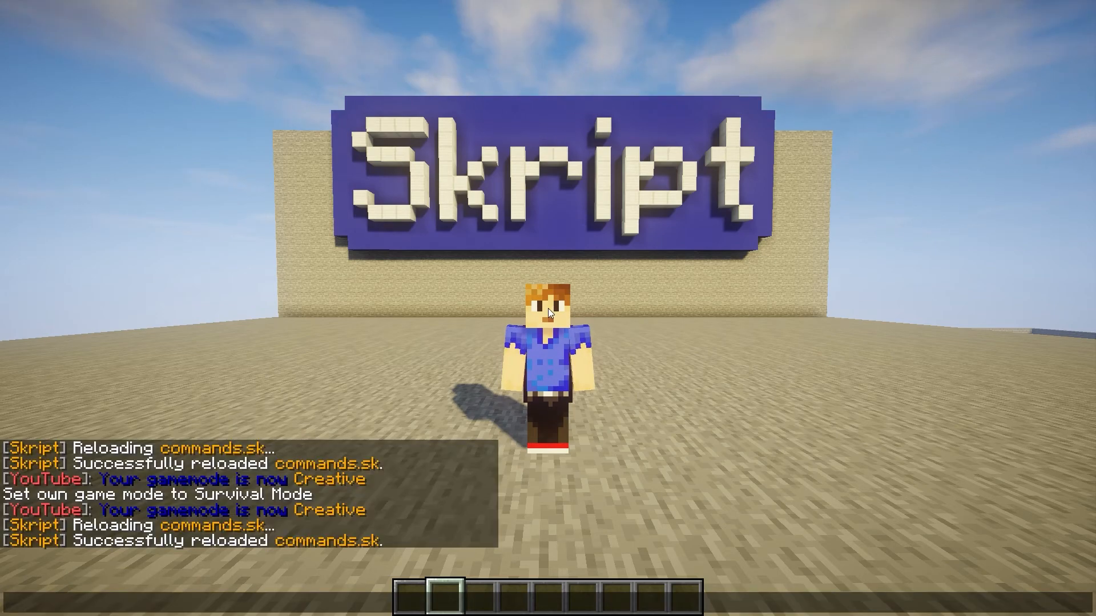
type("/gmsp")
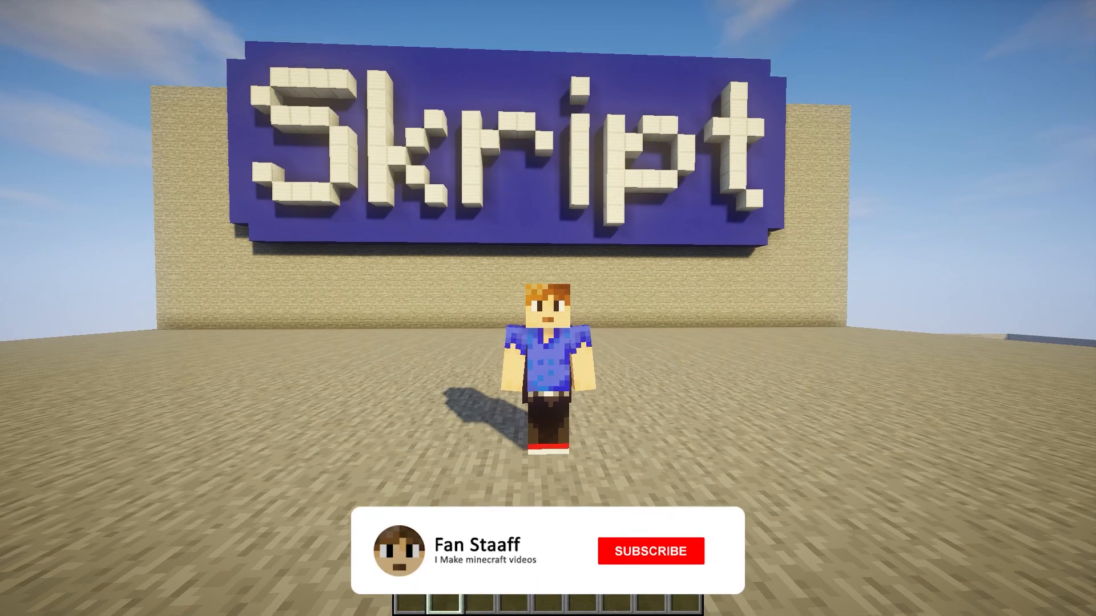
left_click(651, 552)
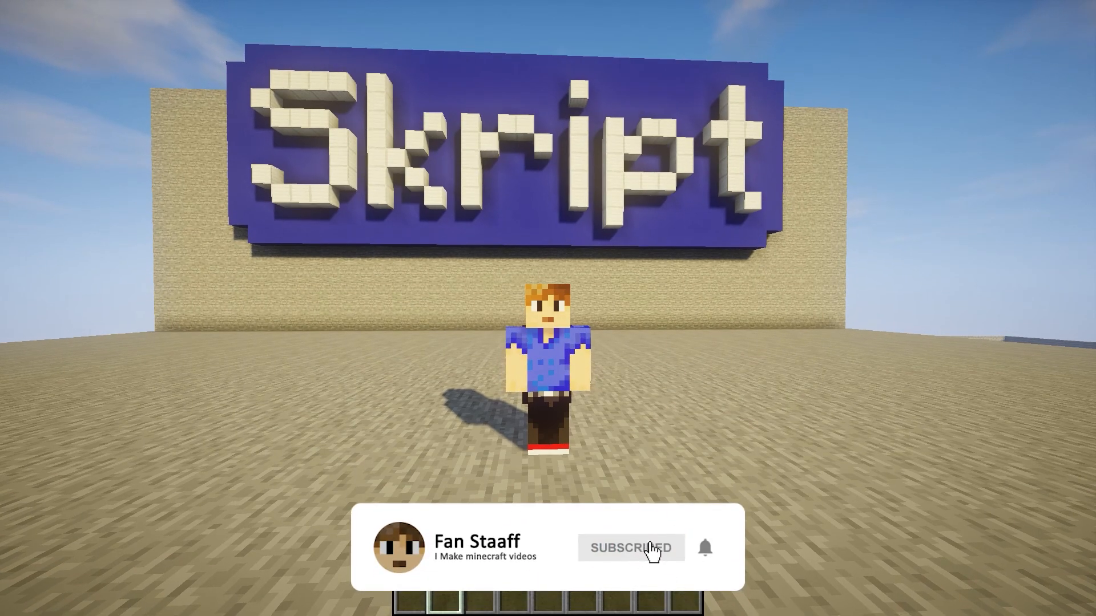